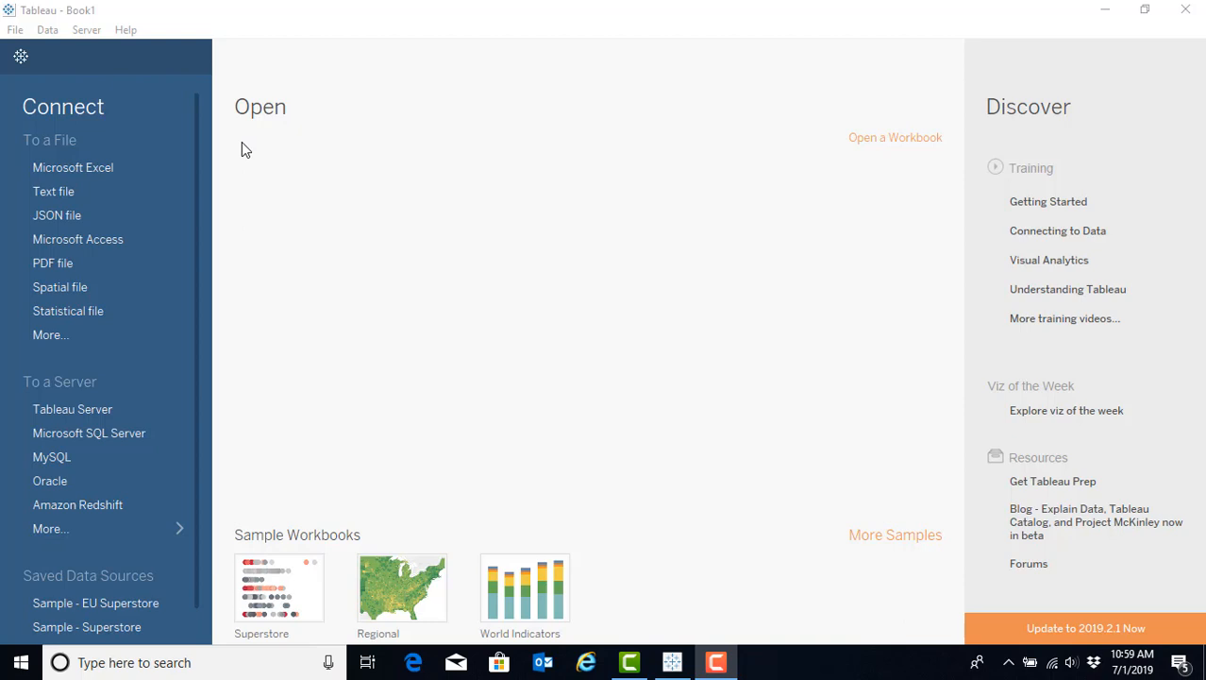
{"action": "mouse_move", "coordinate": [240, 151]}
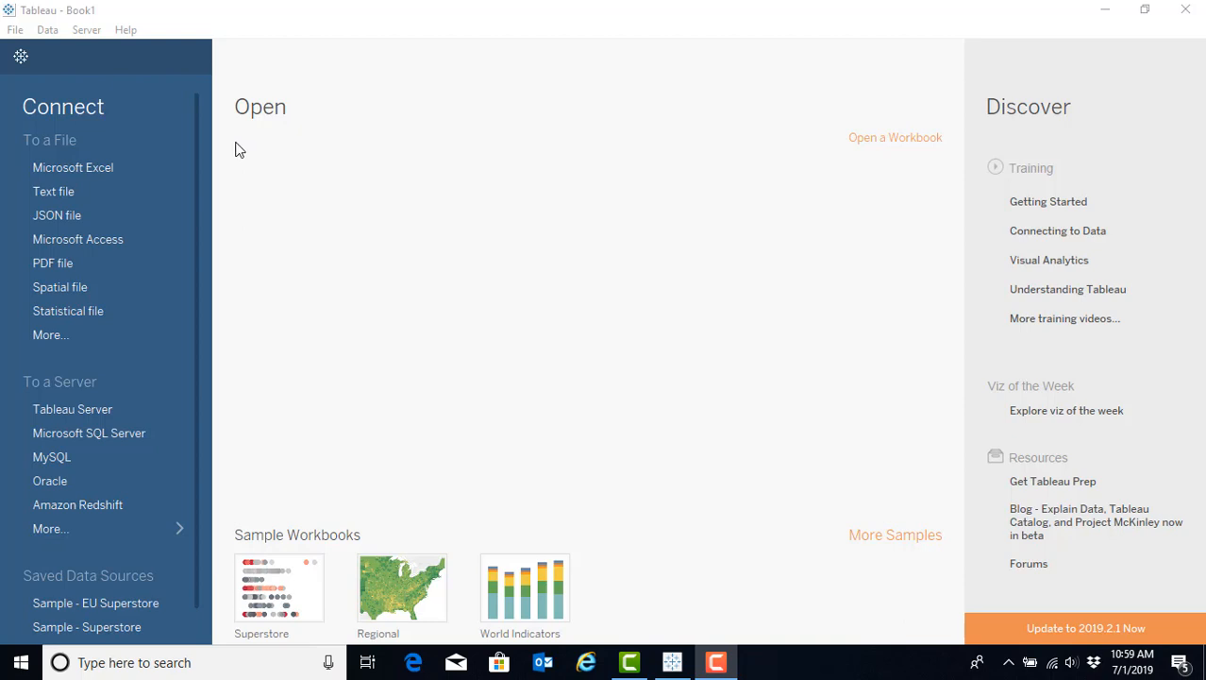
{"action": "mouse_move", "coordinate": [71, 166]}
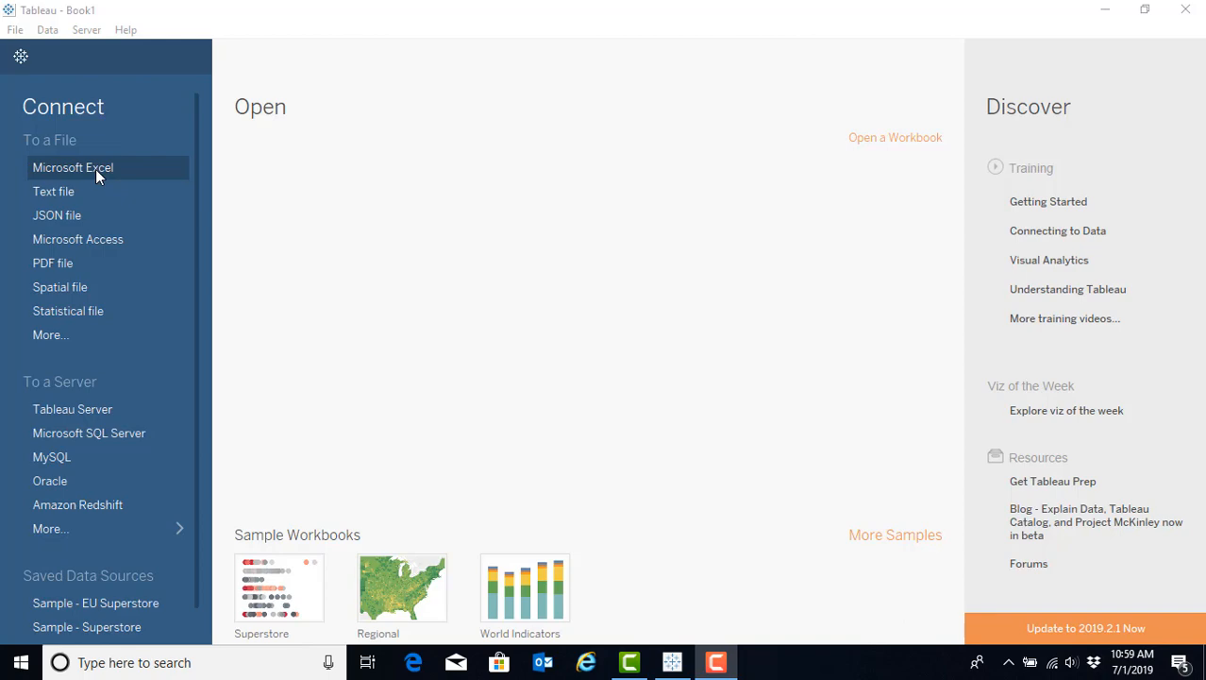
Connect to the Excel workbook 'Net Data for all years 2011 to 2016' from the Desktop
{"action": "left_click", "coordinate": [72, 166]}
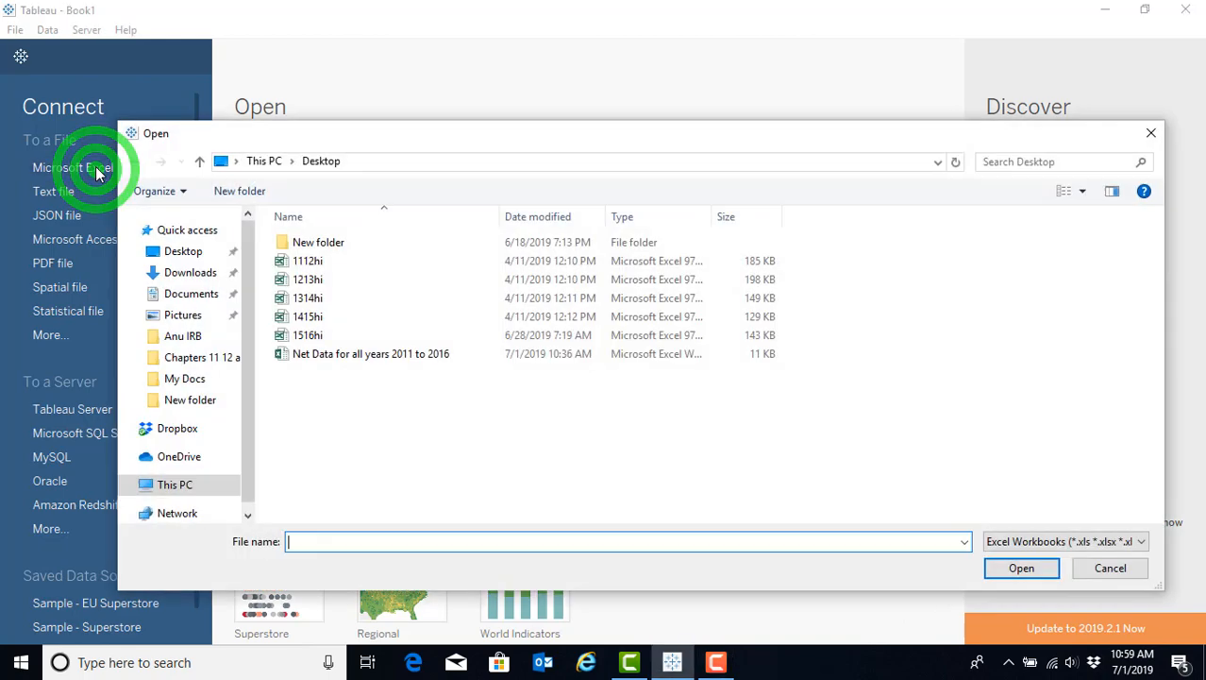
{"action": "left_click", "coordinate": [371, 353]}
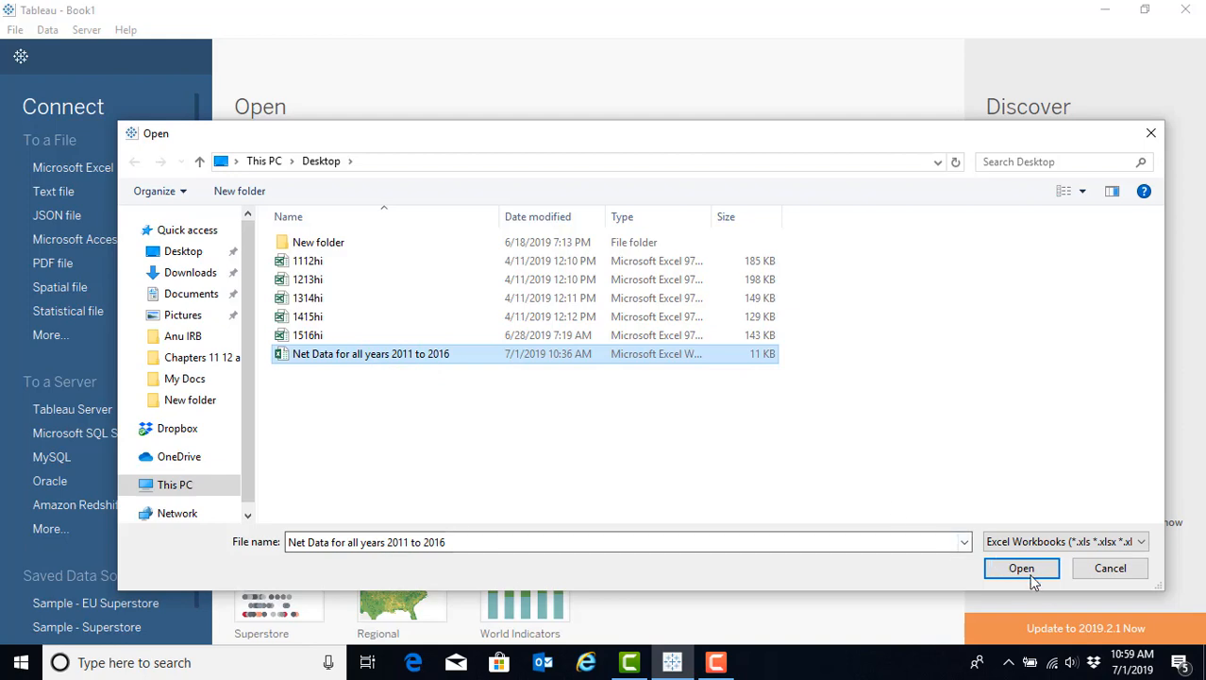
{"action": "left_click", "coordinate": [1021, 567]}
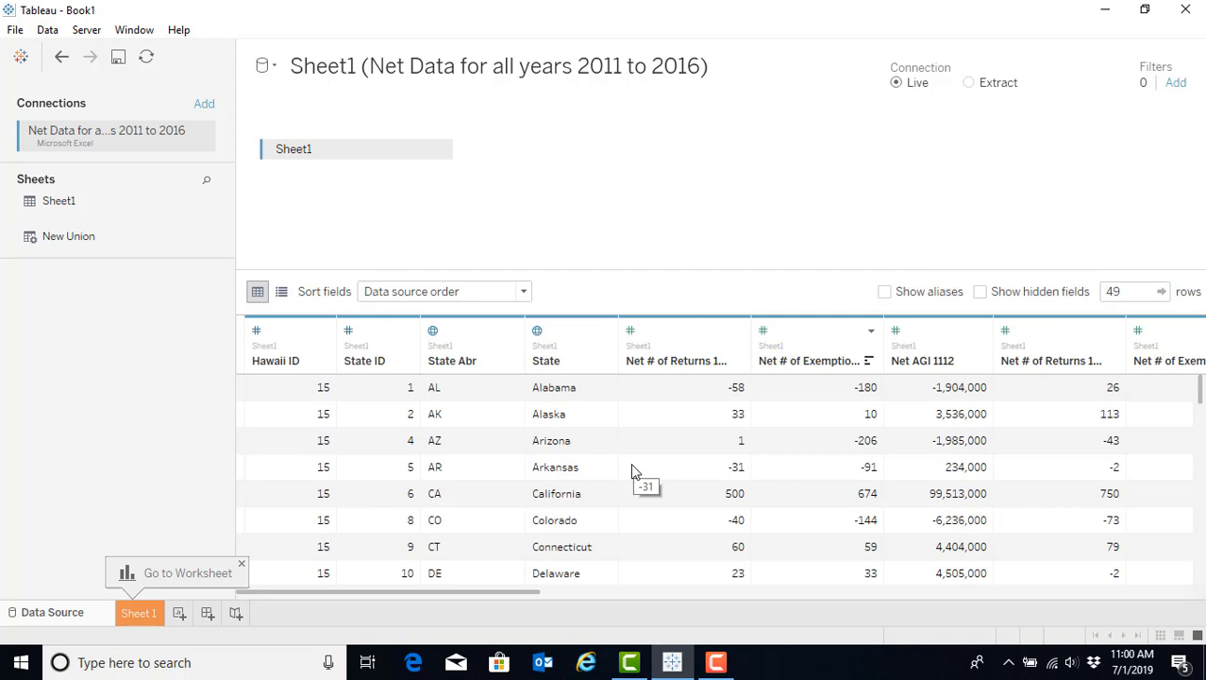
{"action": "mouse_move", "coordinate": [421, 347]}
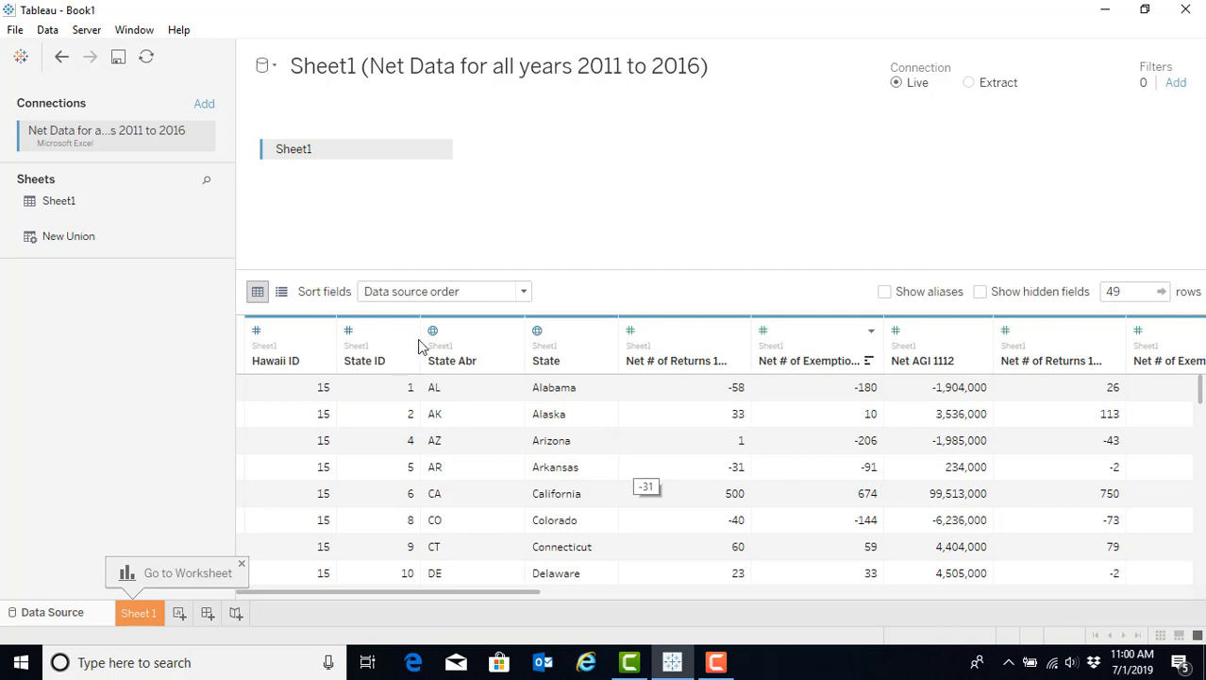
{"action": "mouse_move", "coordinate": [563, 368]}
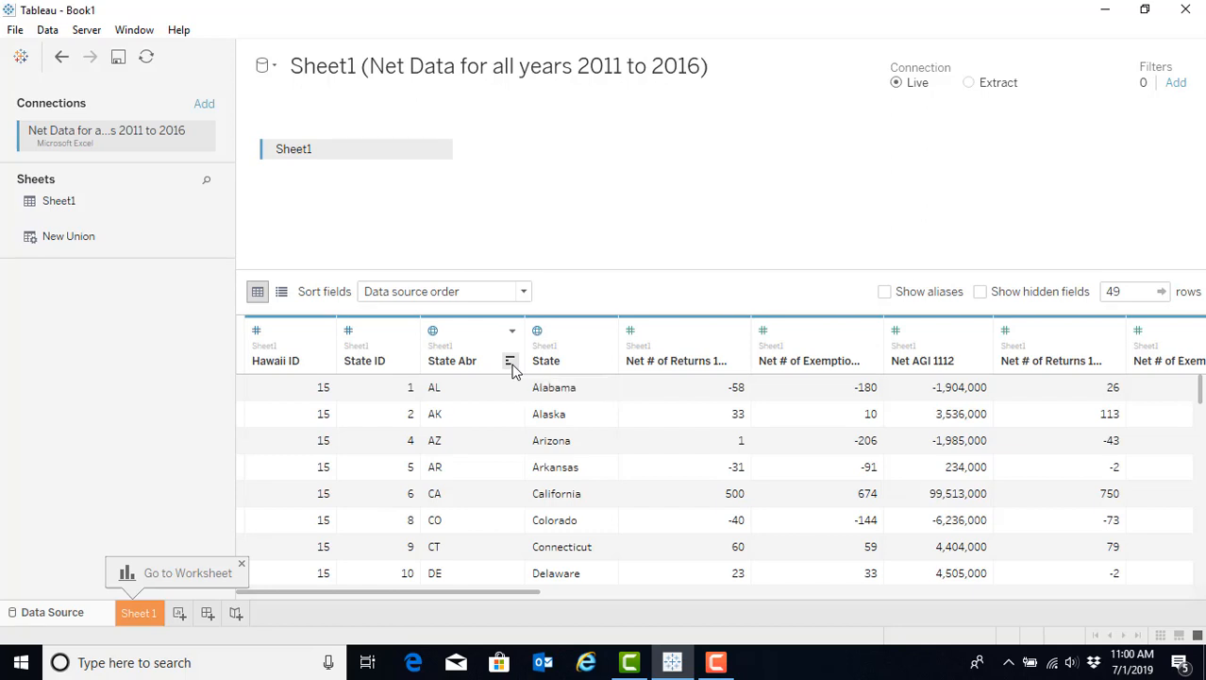
{"action": "mouse_move", "coordinate": [472, 354]}
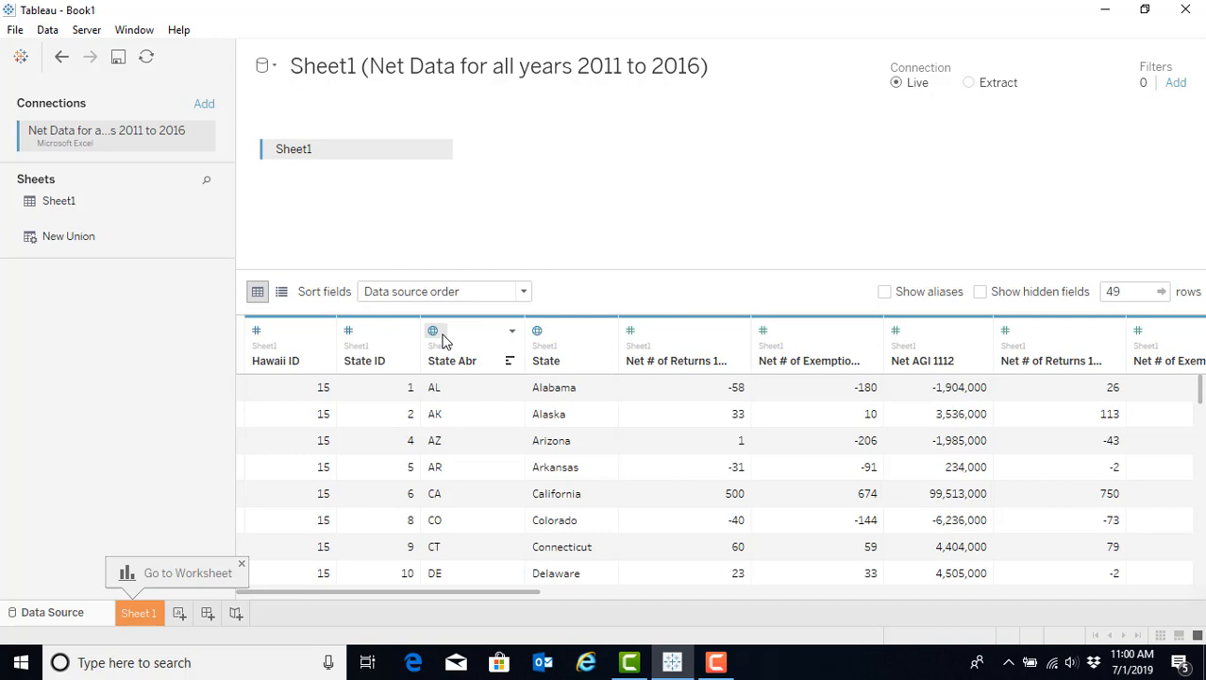
{"action": "mouse_move", "coordinate": [462, 336]}
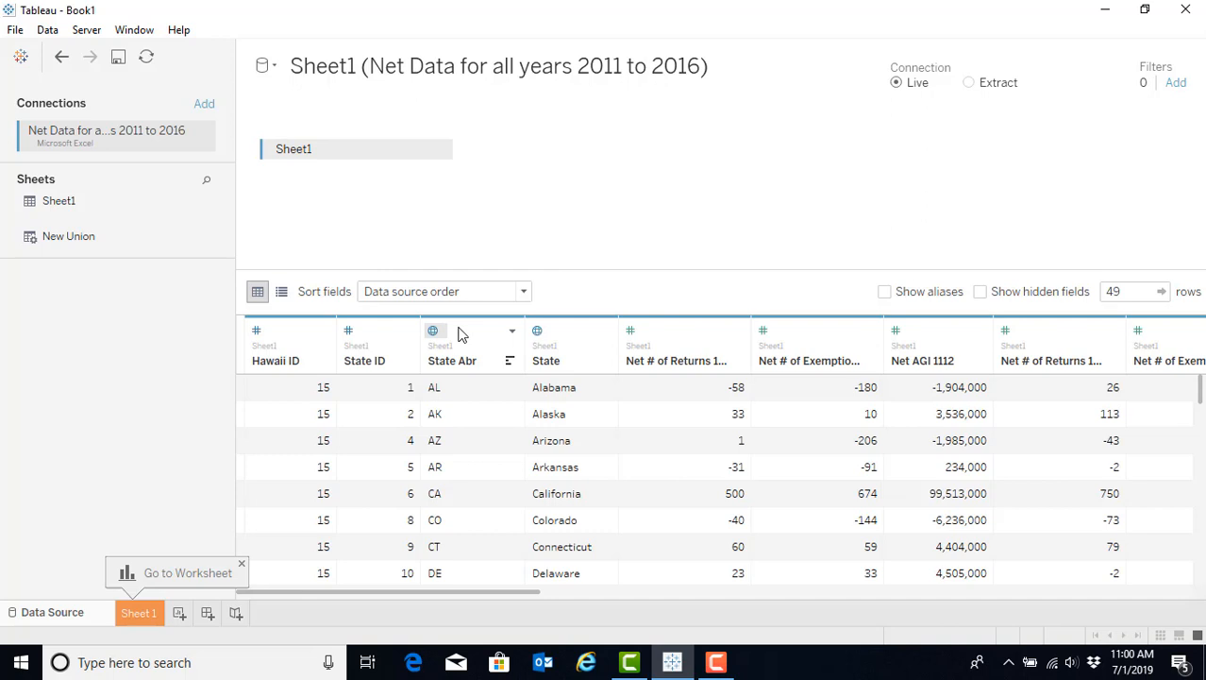
{"action": "mouse_move", "coordinate": [457, 321]}
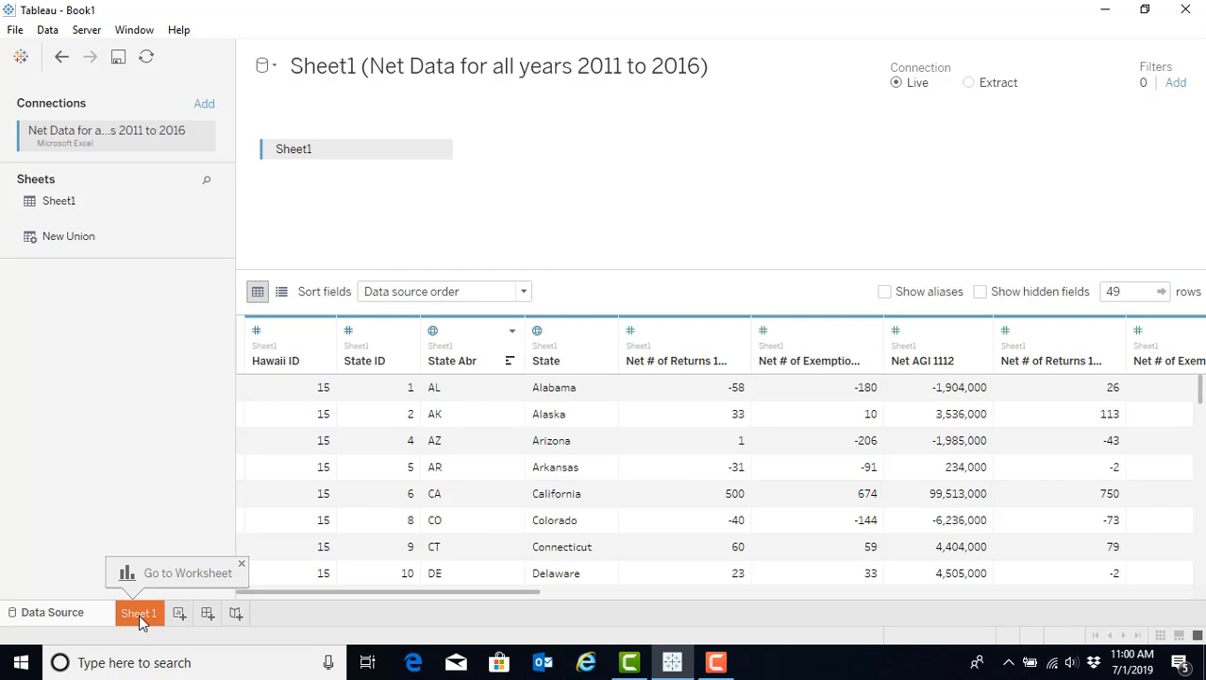
Go to Sheet 1 and review the State, Hawaii ID and State Abr dimensions
{"action": "left_click", "coordinate": [139, 611]}
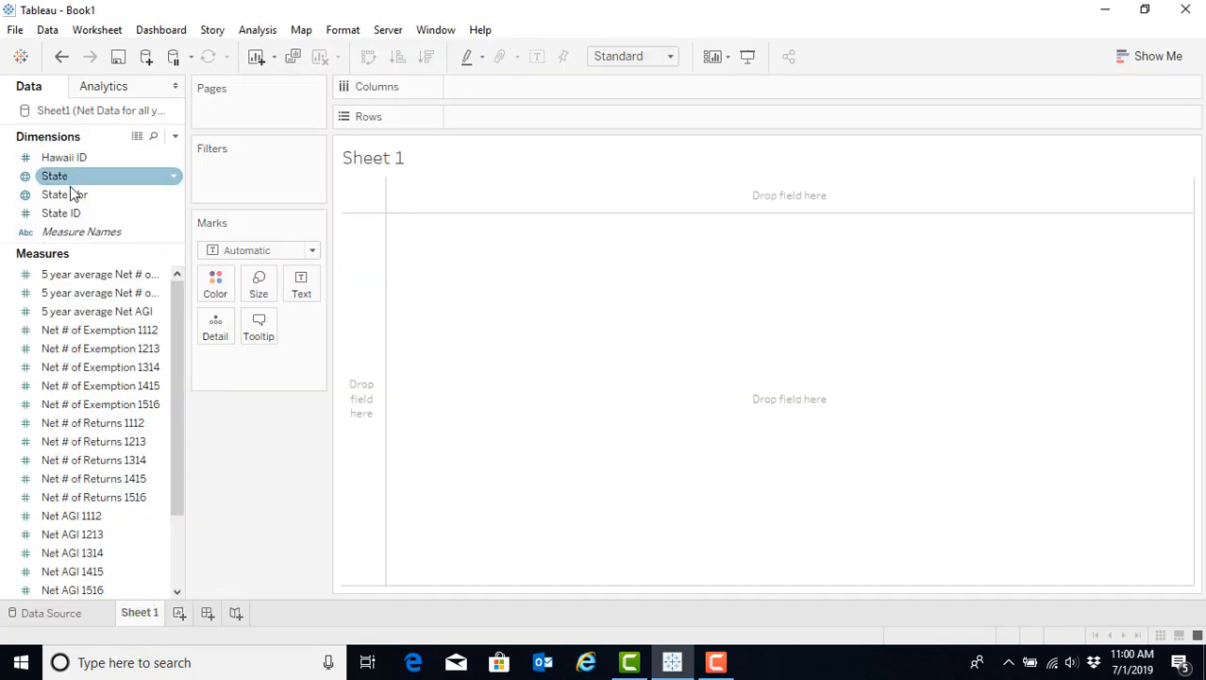
{"action": "left_click", "coordinate": [64, 157]}
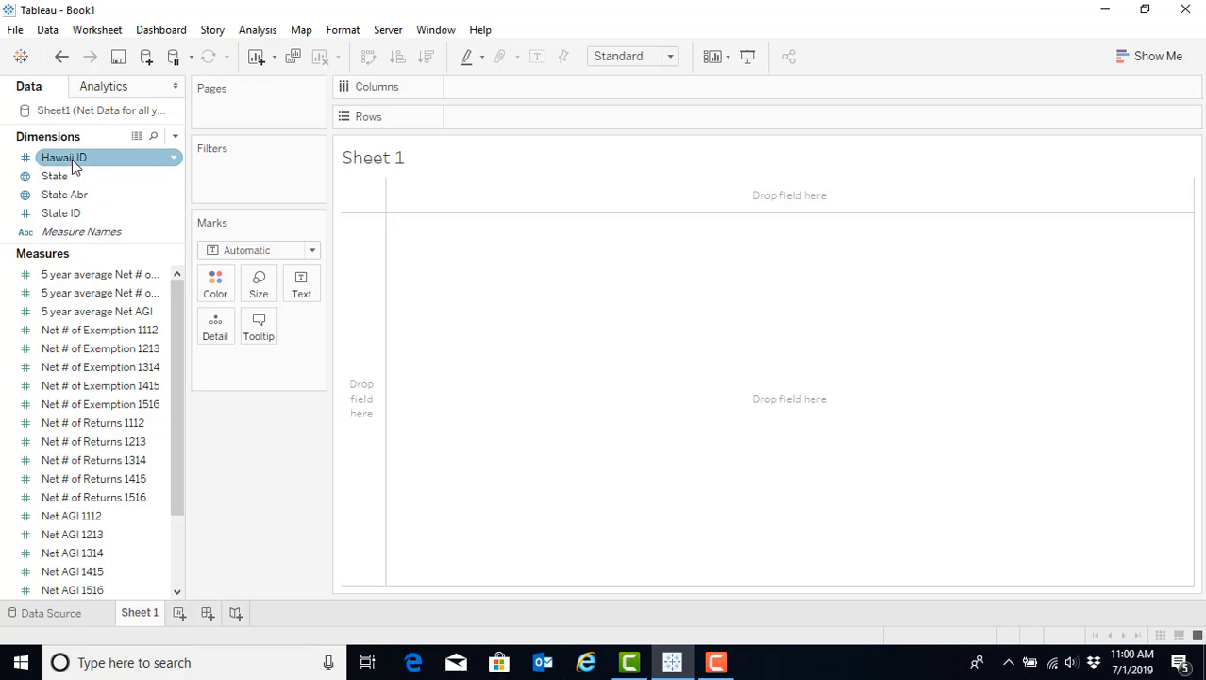
{"action": "left_click", "coordinate": [52, 175]}
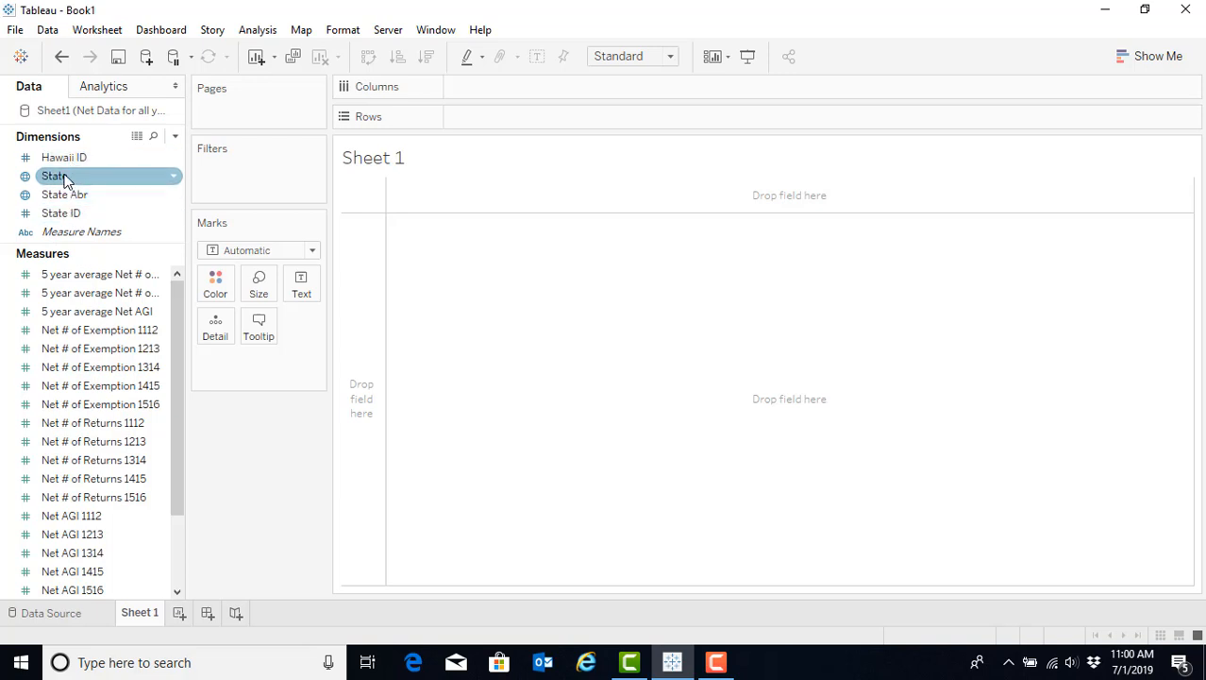
{"action": "left_click", "coordinate": [64, 192]}
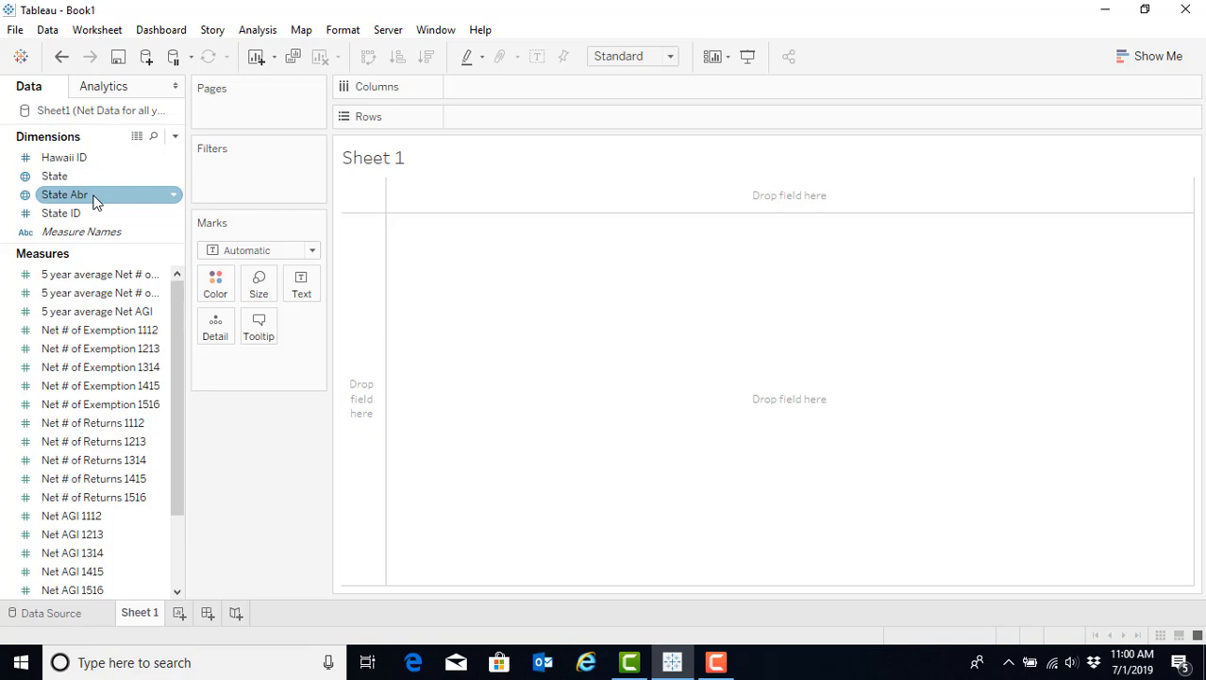
{"action": "mouse_move", "coordinate": [98, 206]}
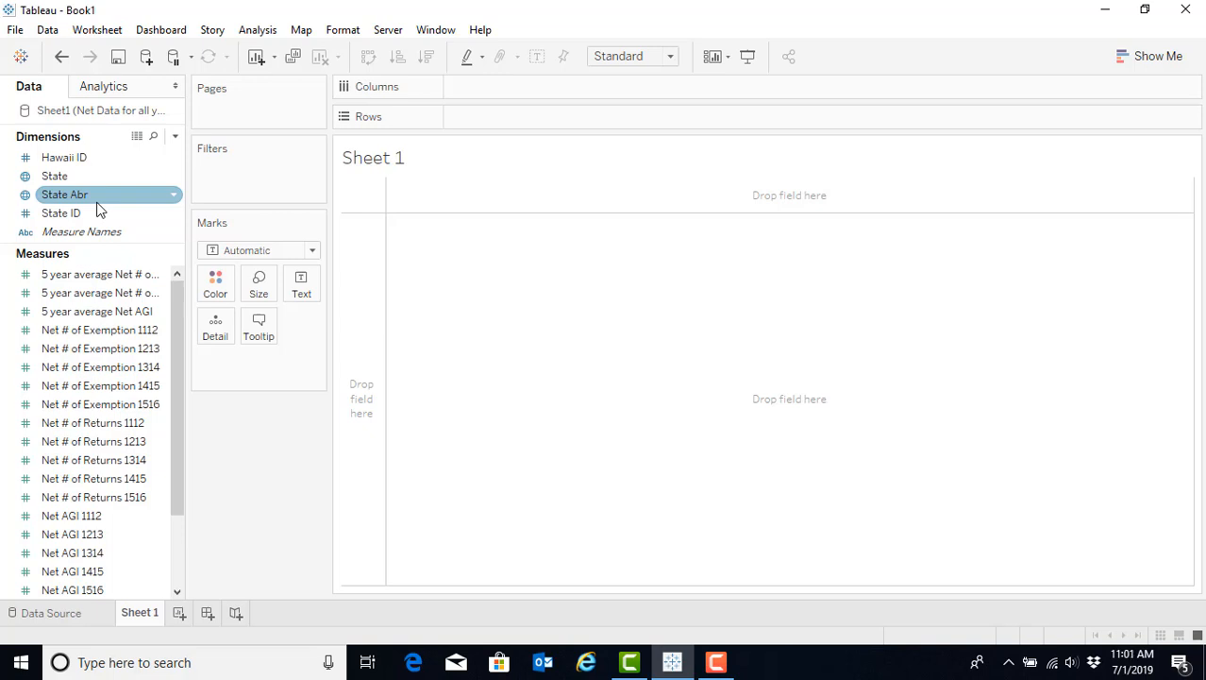
{"action": "left_click", "coordinate": [100, 274]}
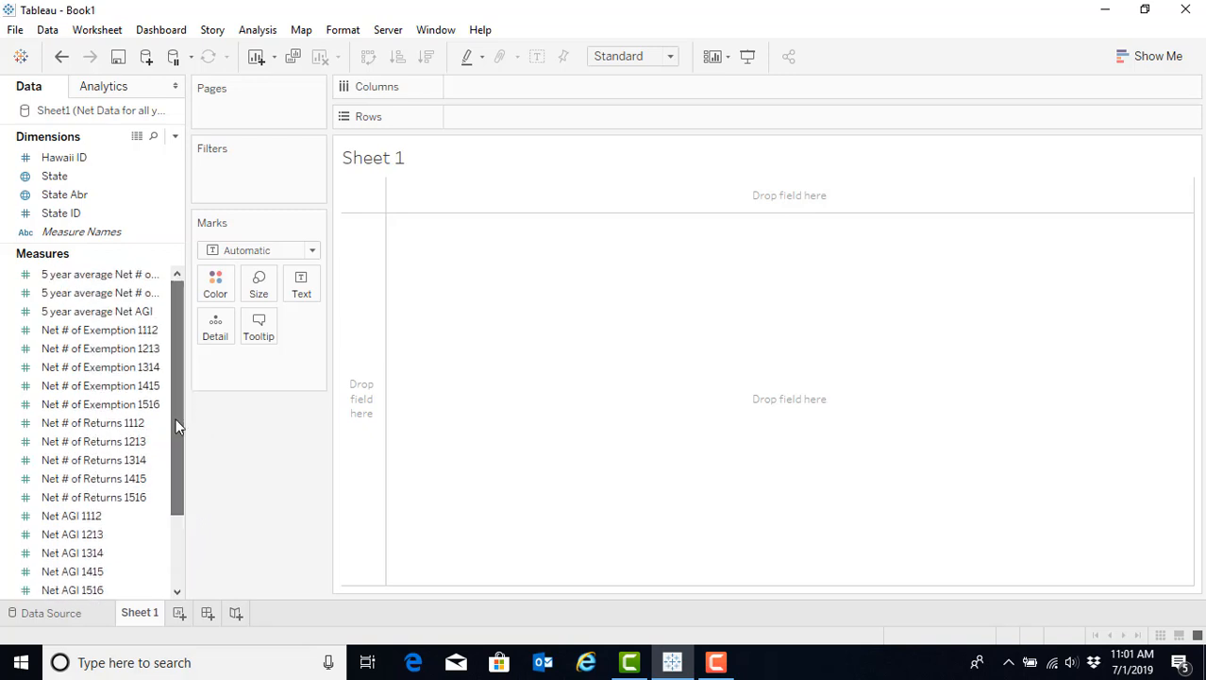
Browse the net exemption, returns and AGI measures and the state fields in the Data pane
{"action": "left_click", "coordinate": [93, 442]}
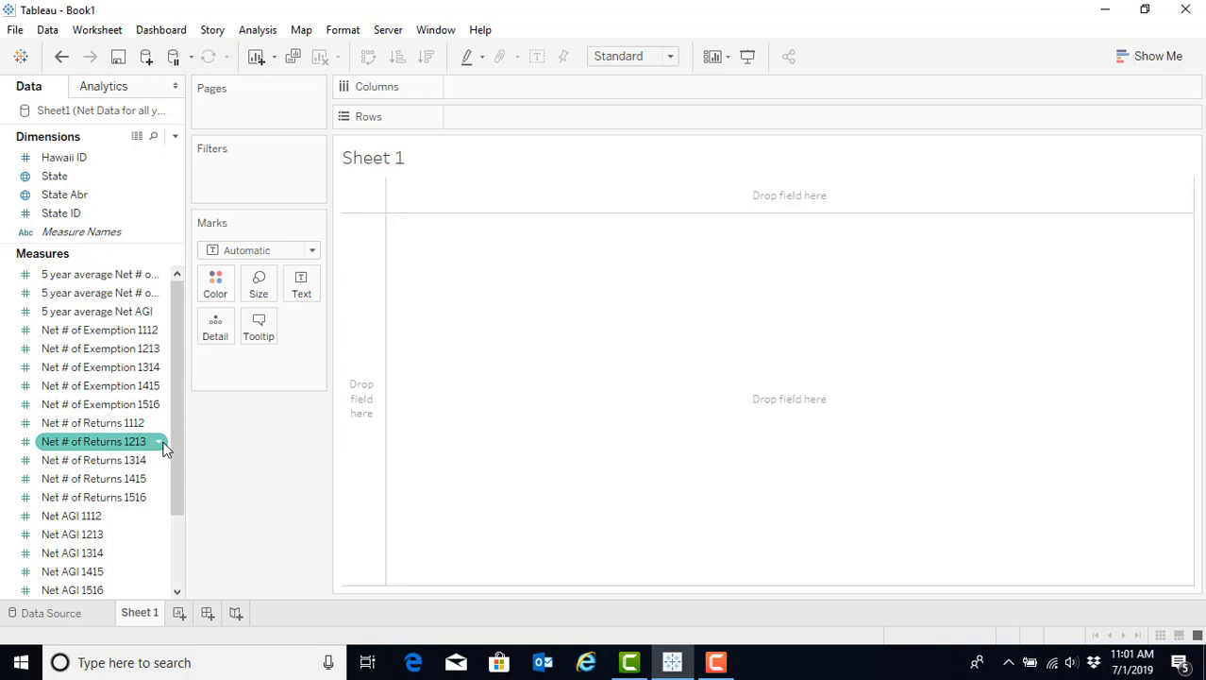
{"action": "left_click", "coordinate": [64, 192]}
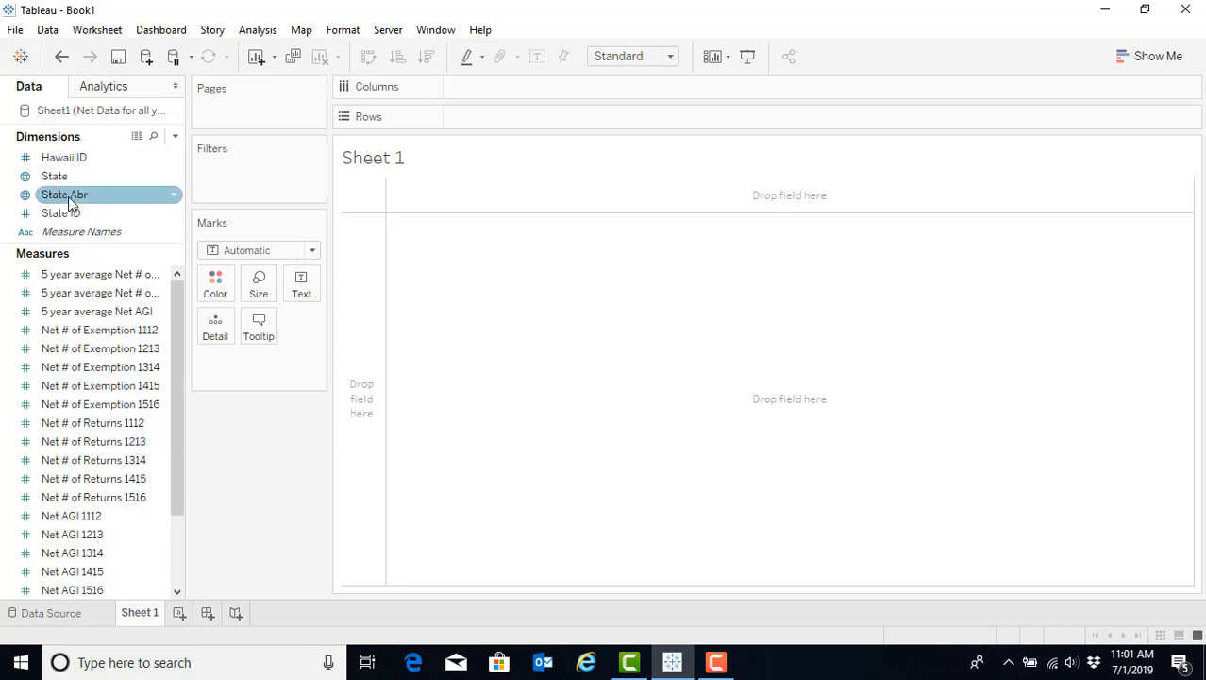
{"action": "mouse_move", "coordinate": [66, 198]}
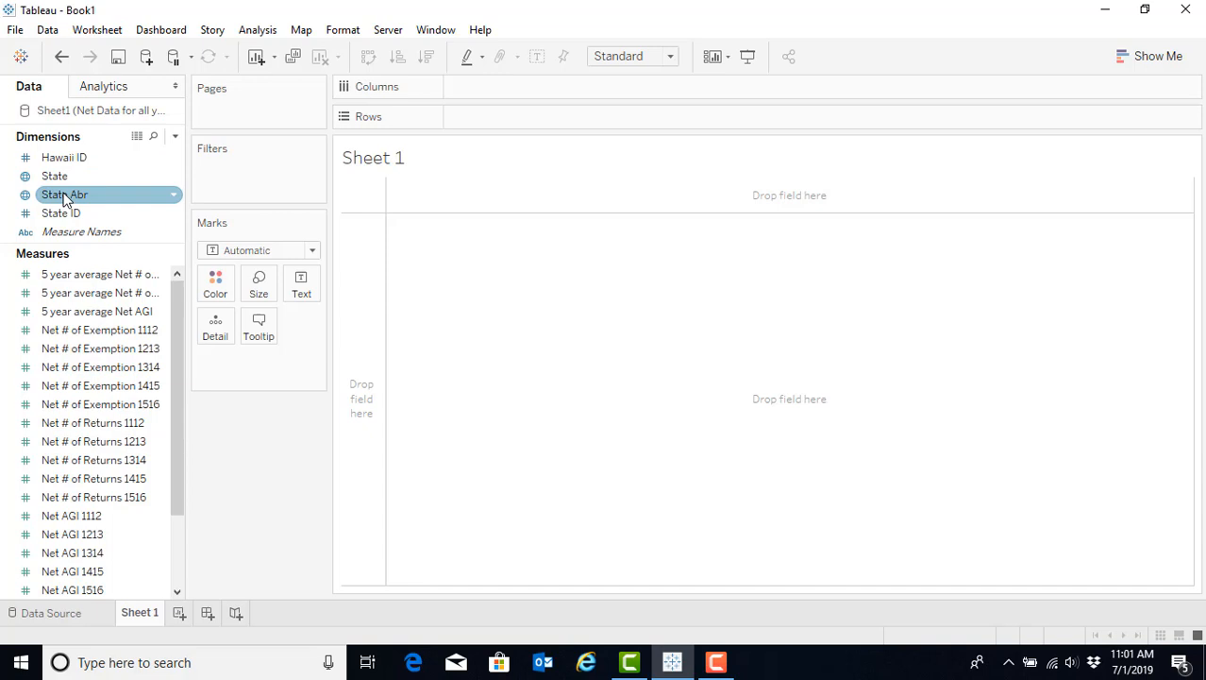
{"action": "mouse_move", "coordinate": [67, 198]}
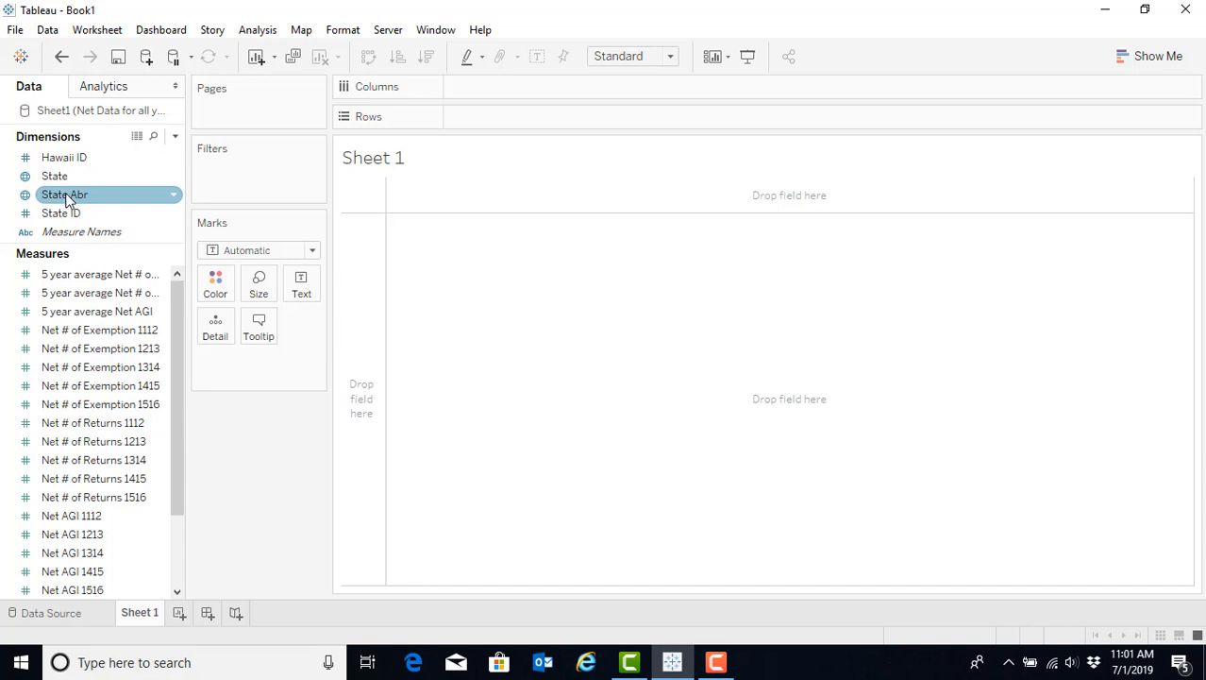
{"action": "left_click", "coordinate": [53, 176]}
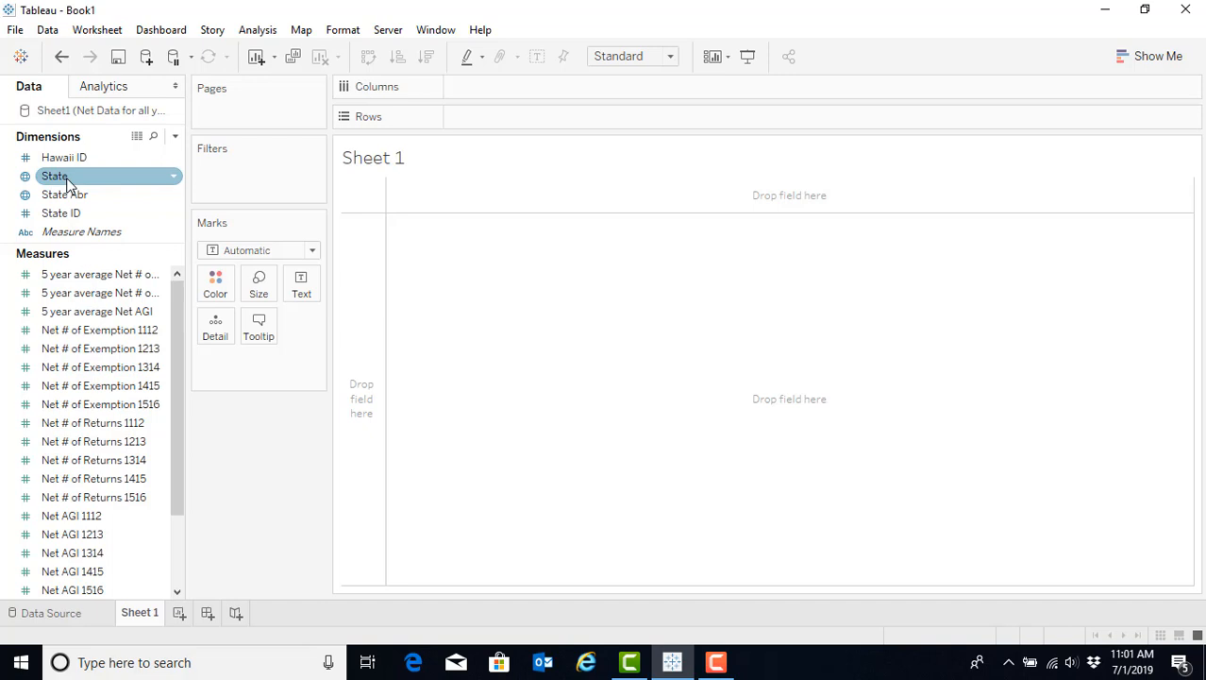
{"action": "left_click", "coordinate": [93, 366]}
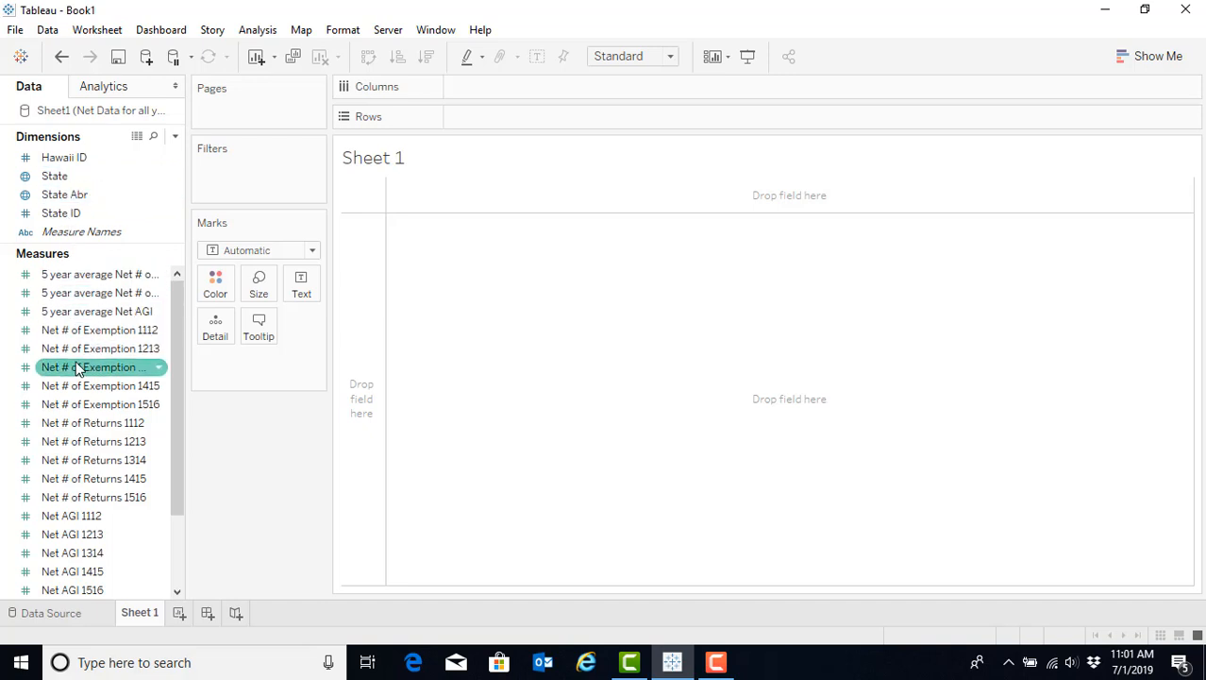
{"action": "left_click", "coordinate": [64, 193]}
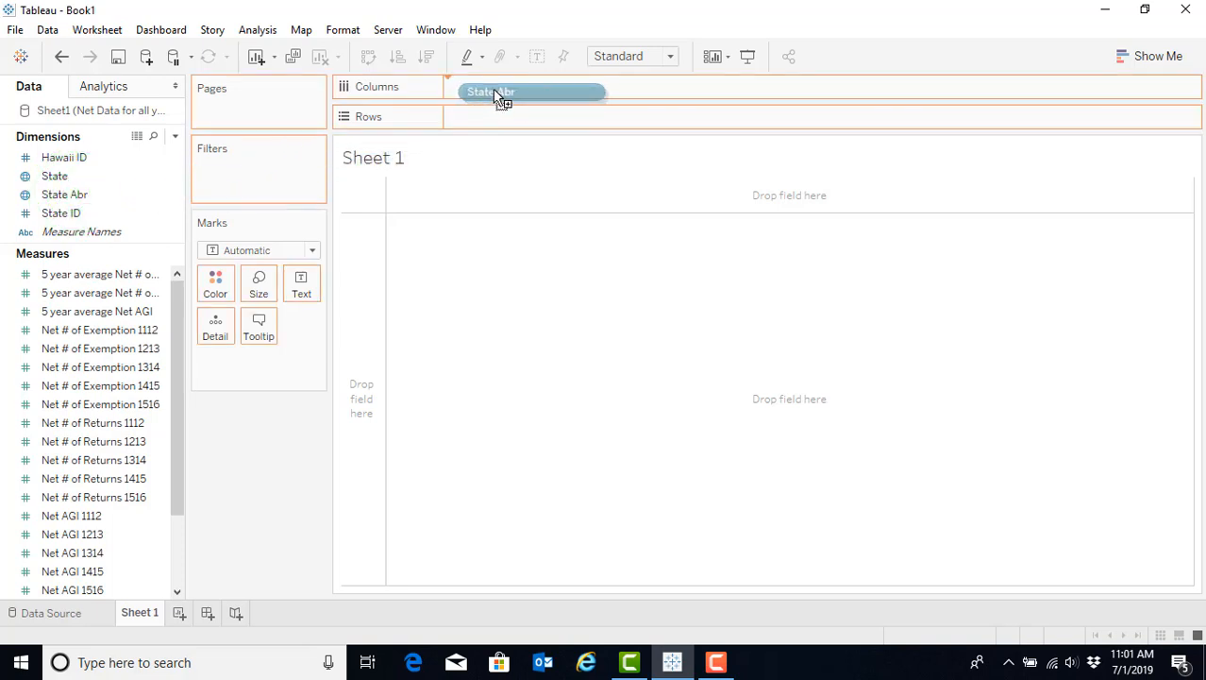
Place State Abr on Columns, giving one column per state abbreviation
{"action": "left_click_drag", "start_coordinate": [491, 90], "coordinate": [510, 87]}
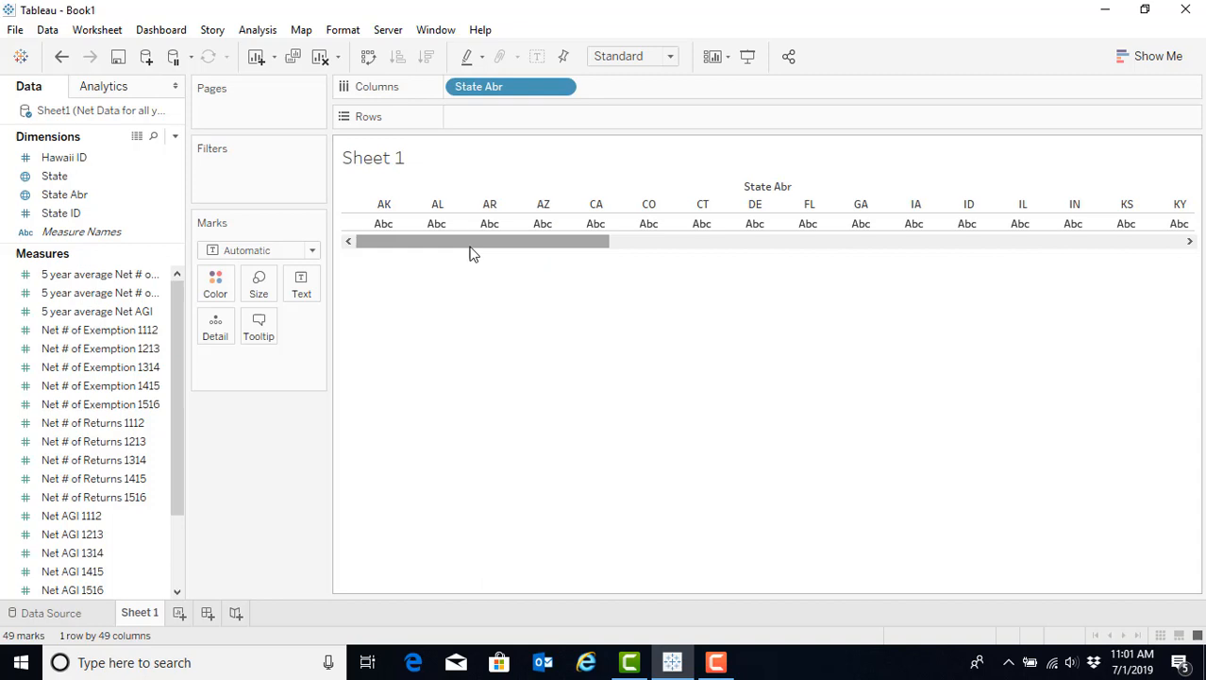
{"action": "mouse_move", "coordinate": [435, 223]}
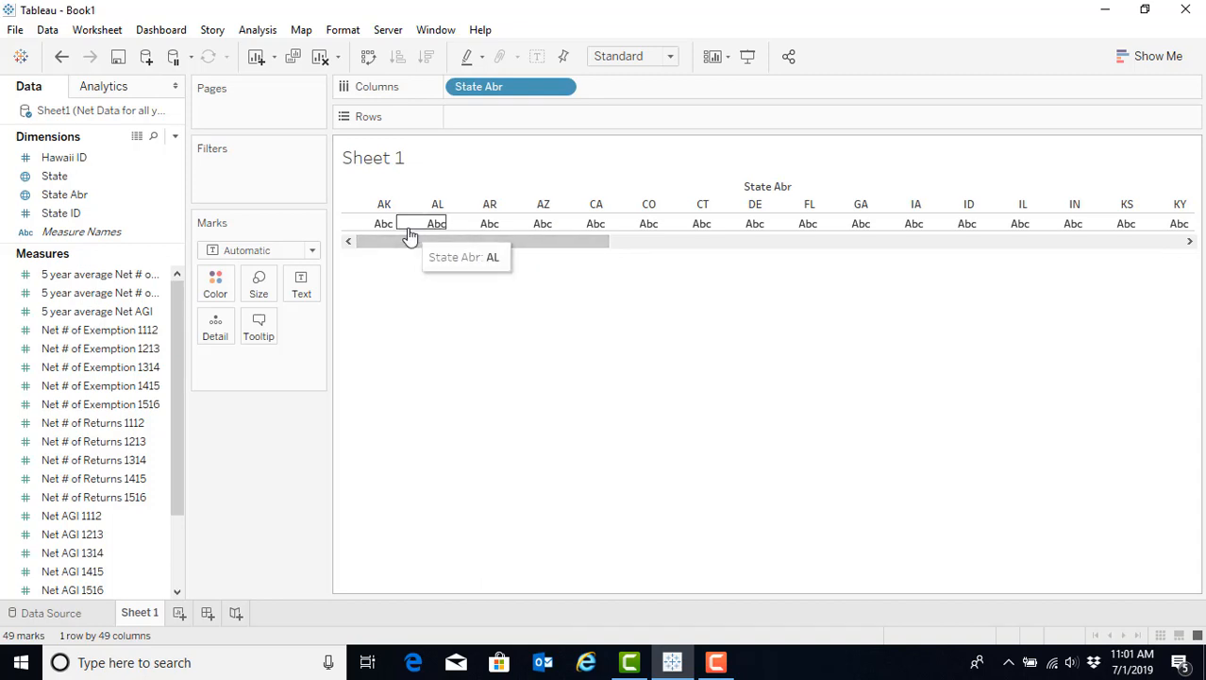
{"action": "mouse_move", "coordinate": [916, 223]}
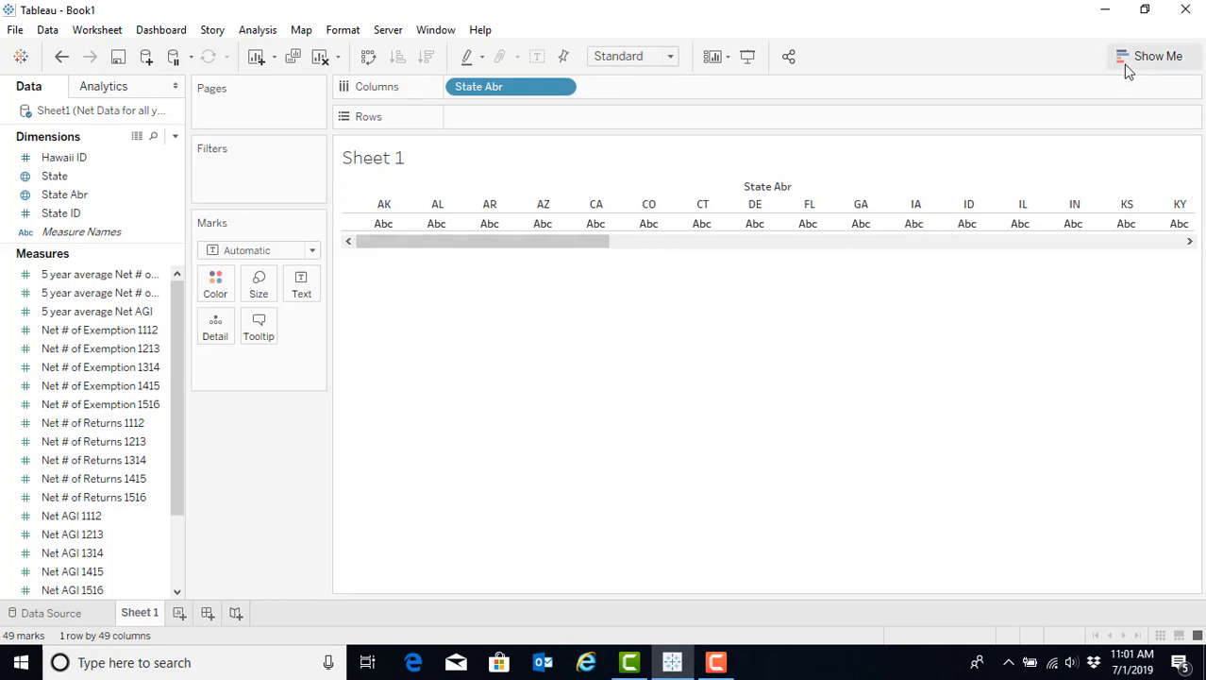
Use Show Me to turn the State Abr view into a filled US state map
{"action": "left_click", "coordinate": [1159, 56]}
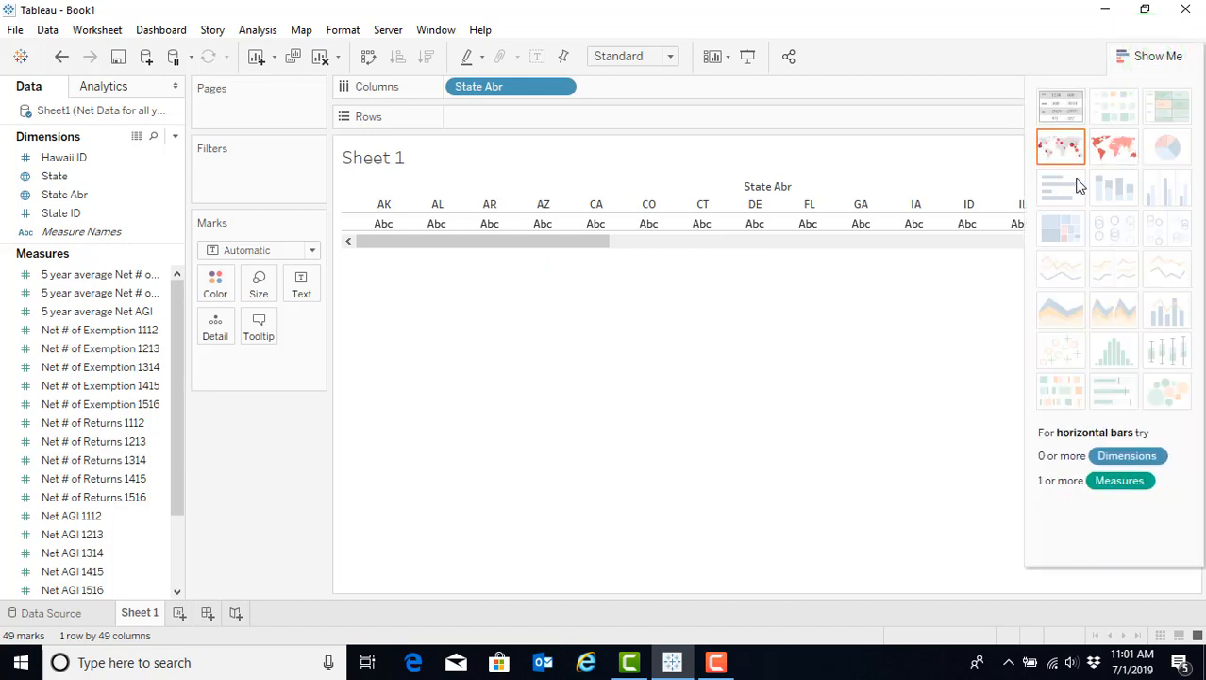
{"action": "mouse_move", "coordinate": [1114, 147]}
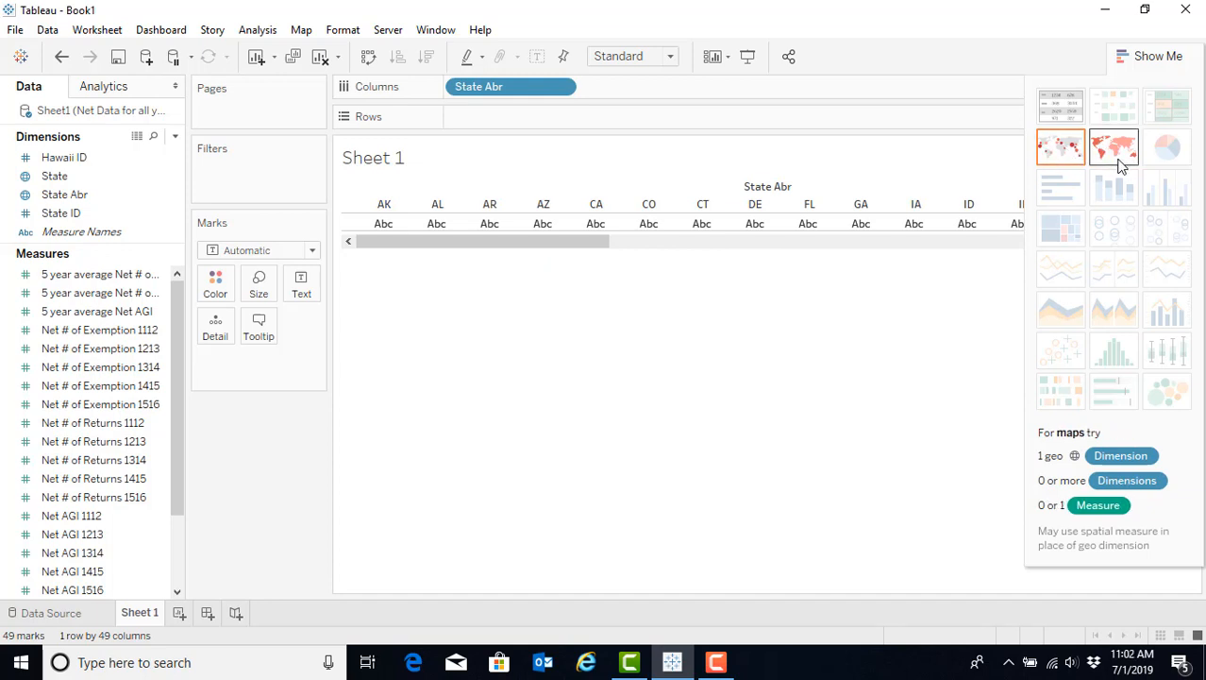
{"action": "left_click", "coordinate": [1114, 147]}
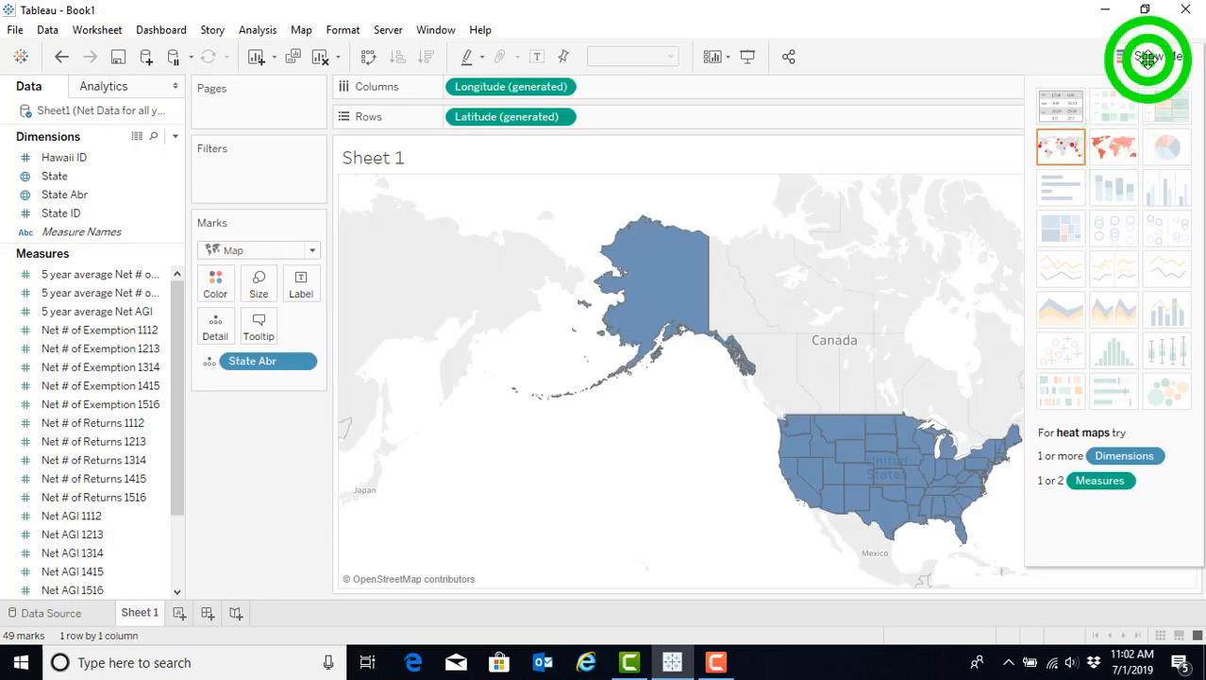
Collapse the Show Me panel so the filled state map fills the view
{"action": "left_click", "coordinate": [1148, 57]}
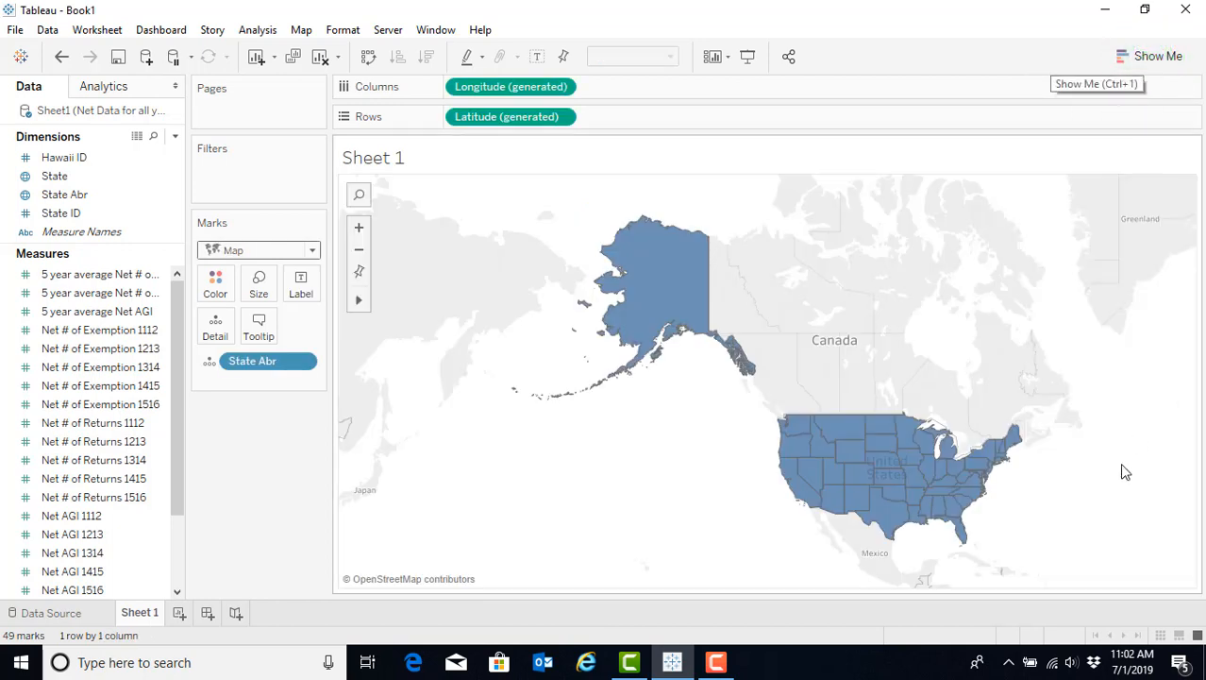
{"action": "mouse_move", "coordinate": [1030, 481]}
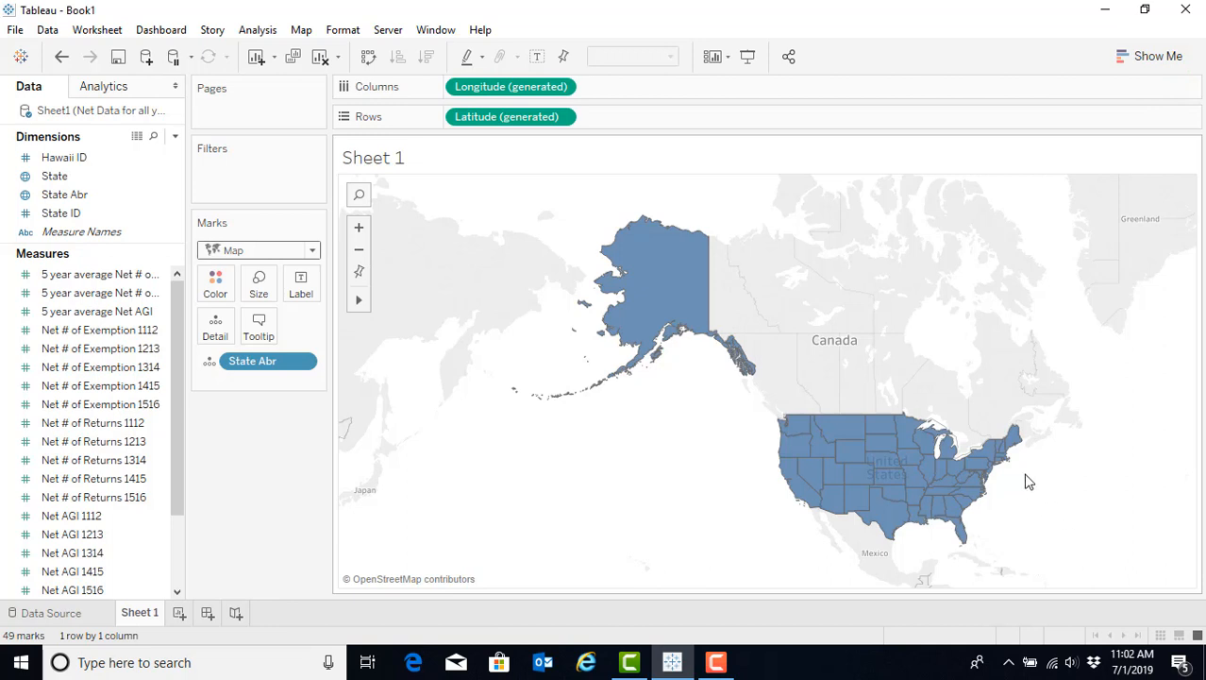
{"action": "mouse_move", "coordinate": [944, 510]}
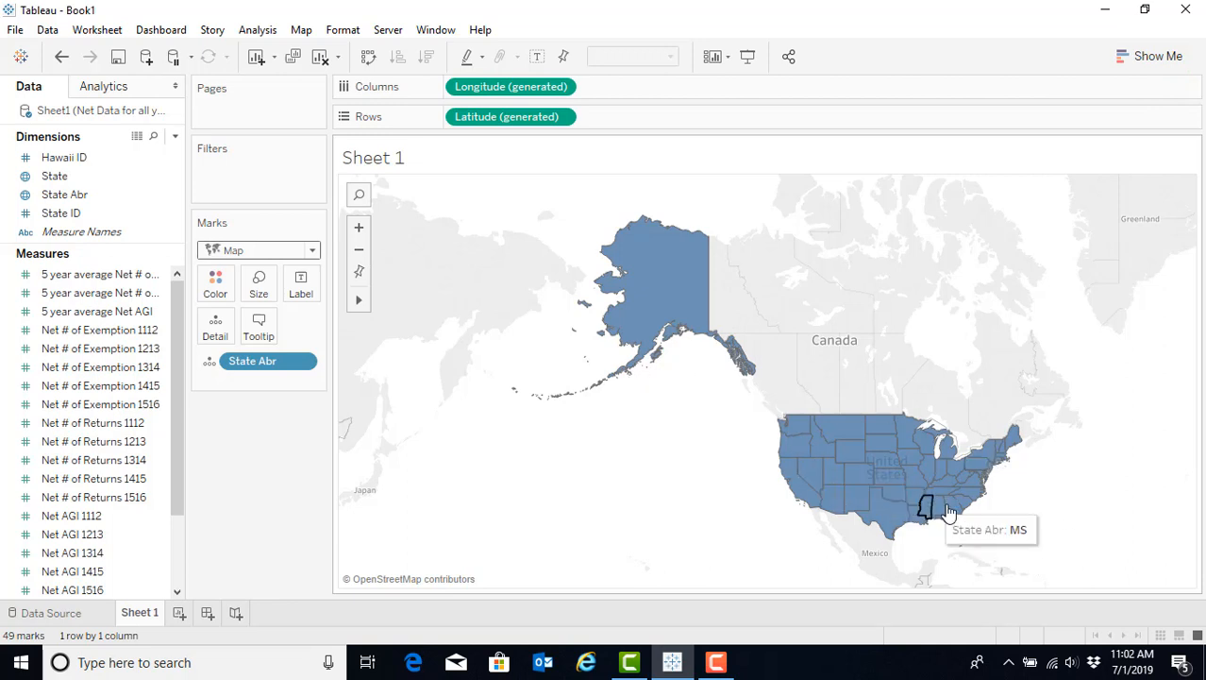
{"action": "mouse_move", "coordinate": [611, 417]}
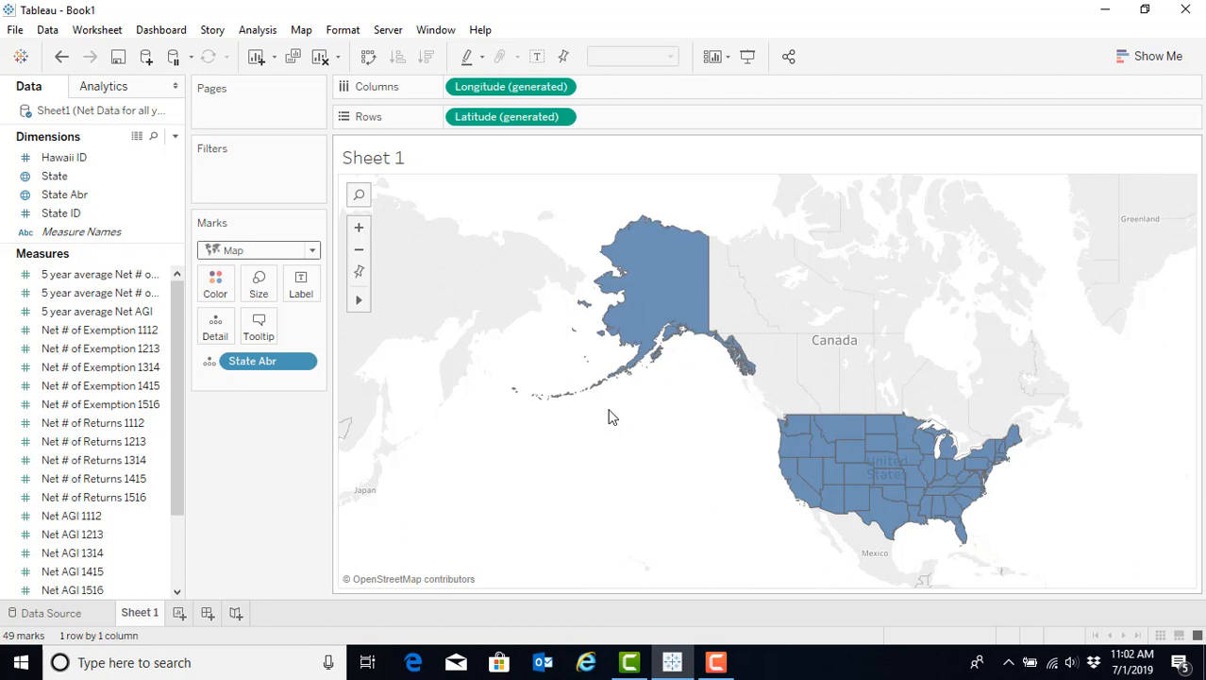
{"action": "mouse_move", "coordinate": [744, 551]}
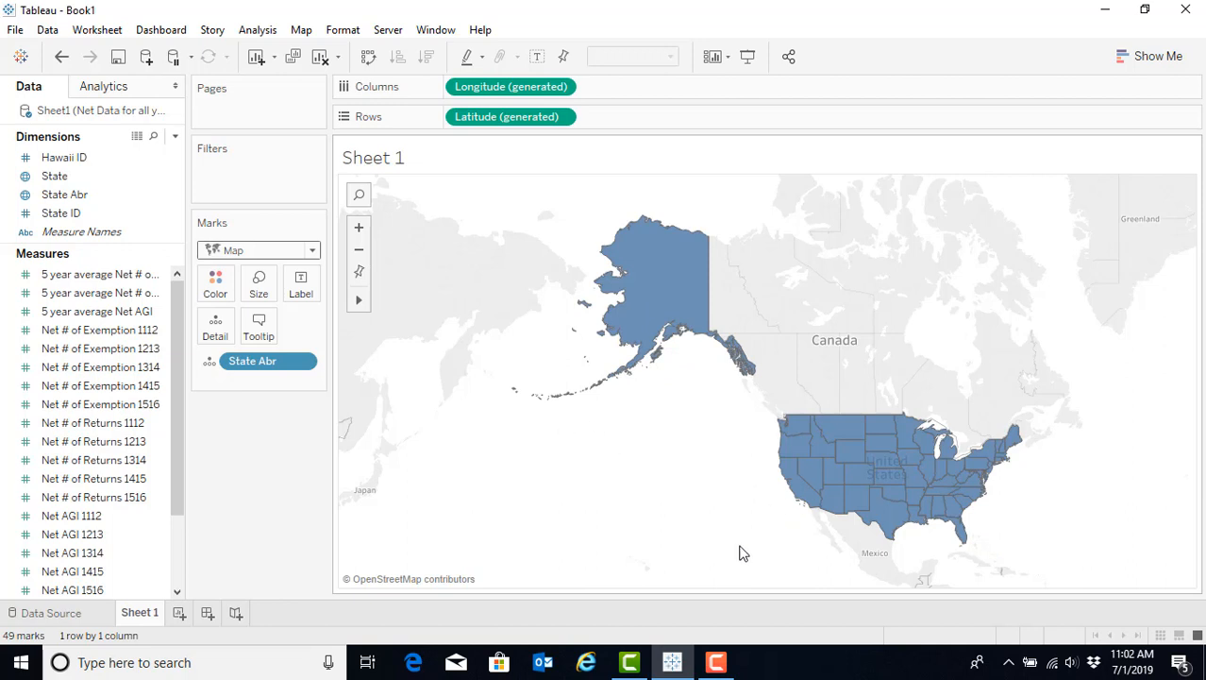
{"action": "mouse_move", "coordinate": [674, 540]}
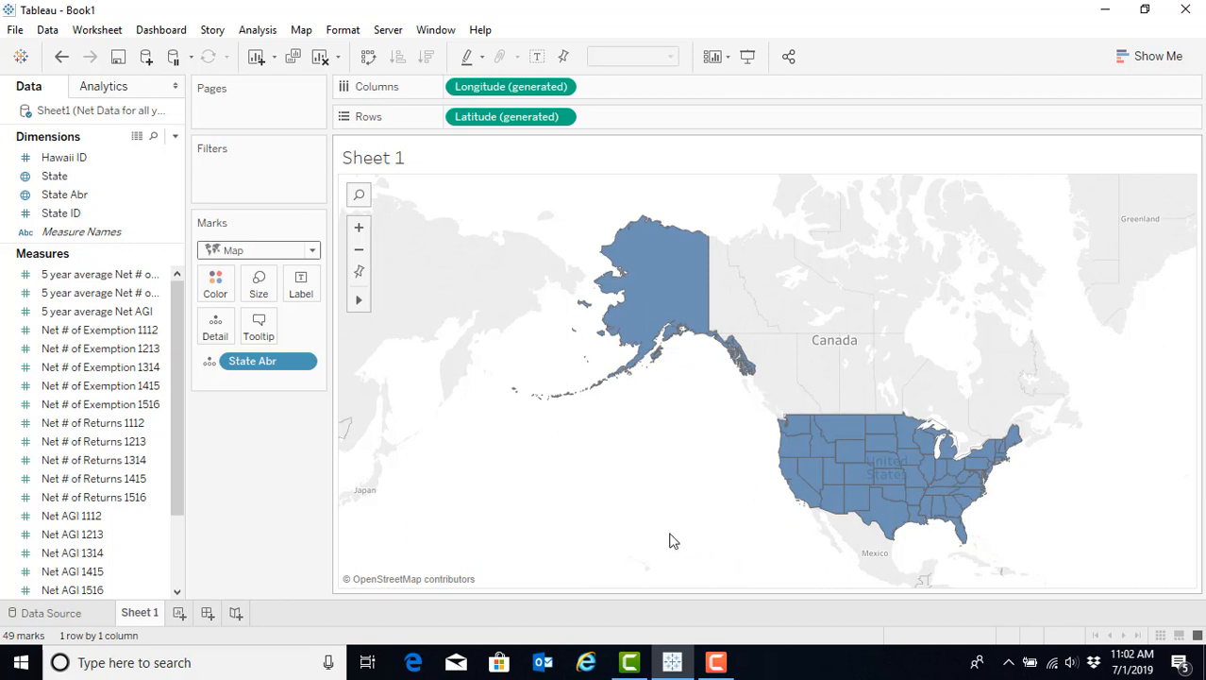
{"action": "mouse_move", "coordinate": [657, 547]}
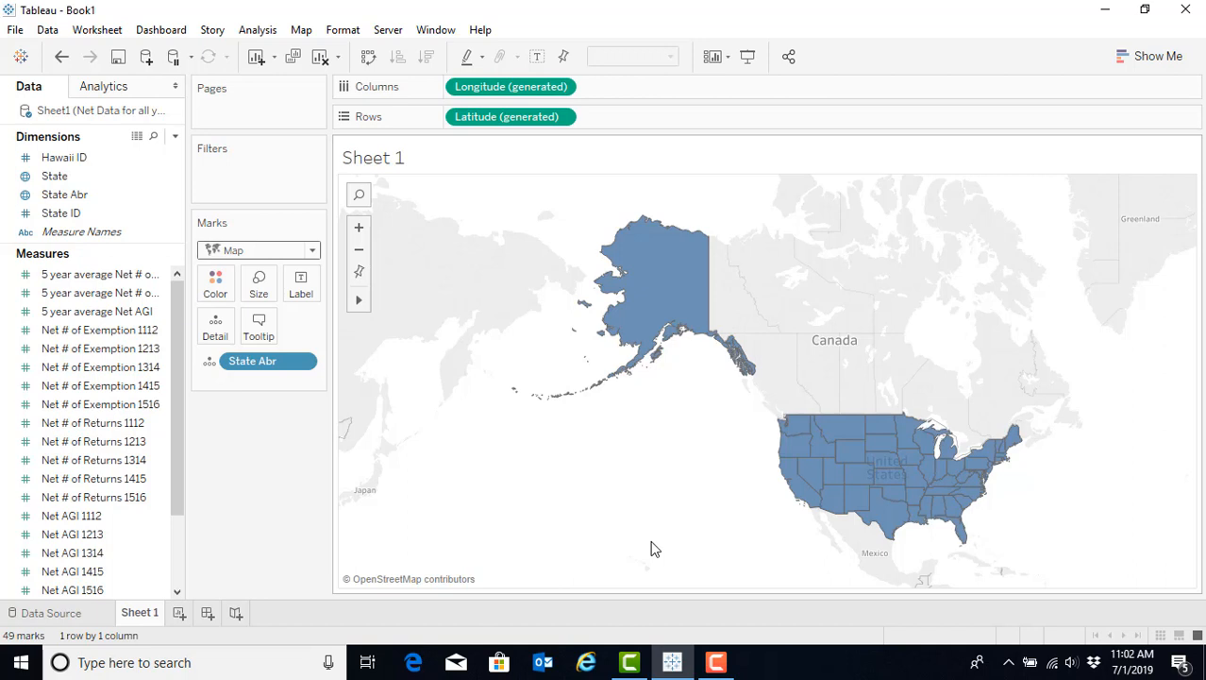
{"action": "mouse_move", "coordinate": [519, 510]}
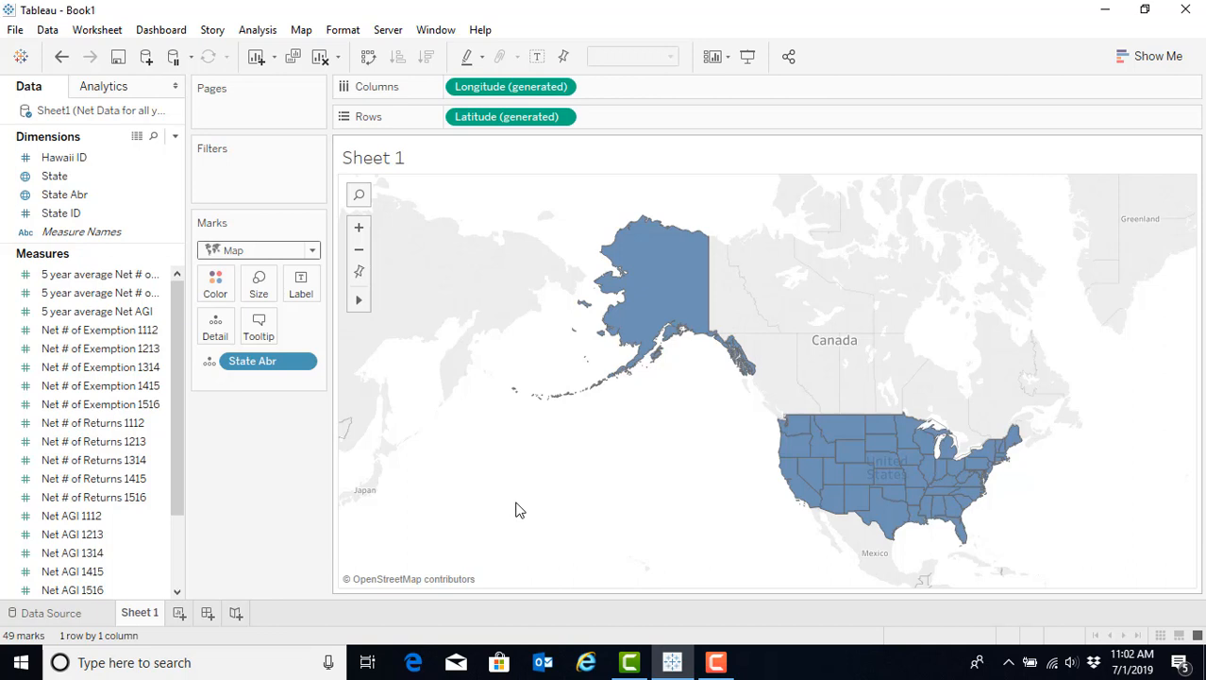
{"action": "mouse_move", "coordinate": [612, 482]}
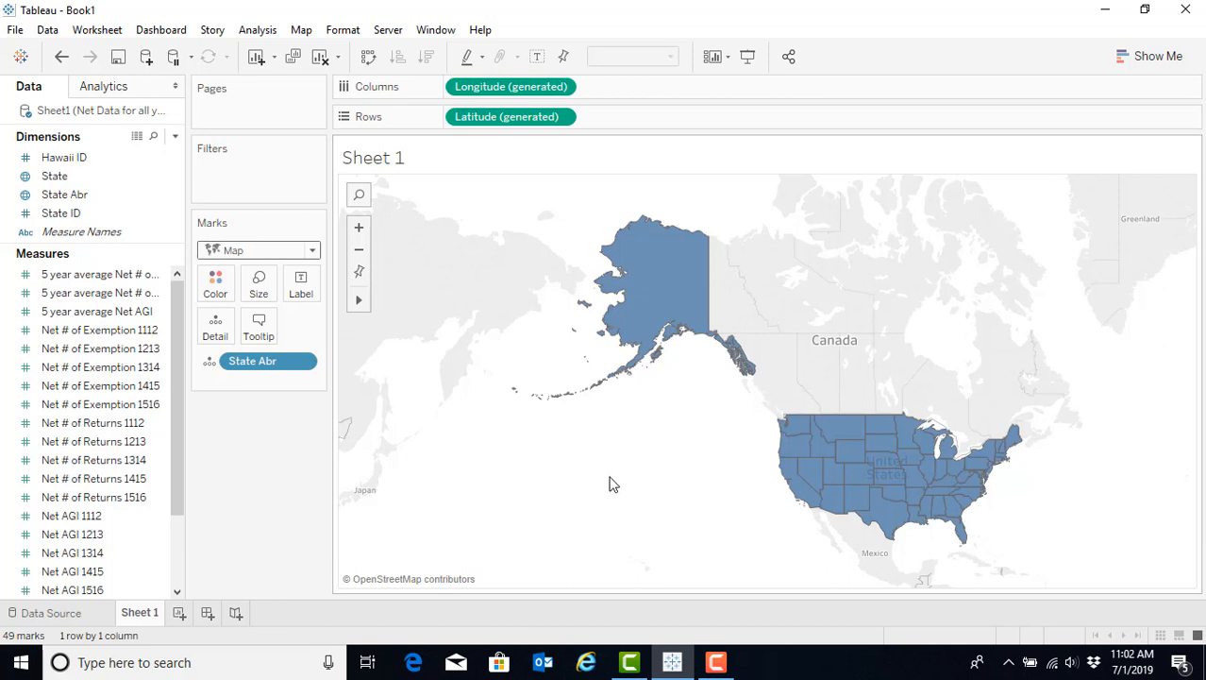
{"action": "mouse_move", "coordinate": [612, 487]}
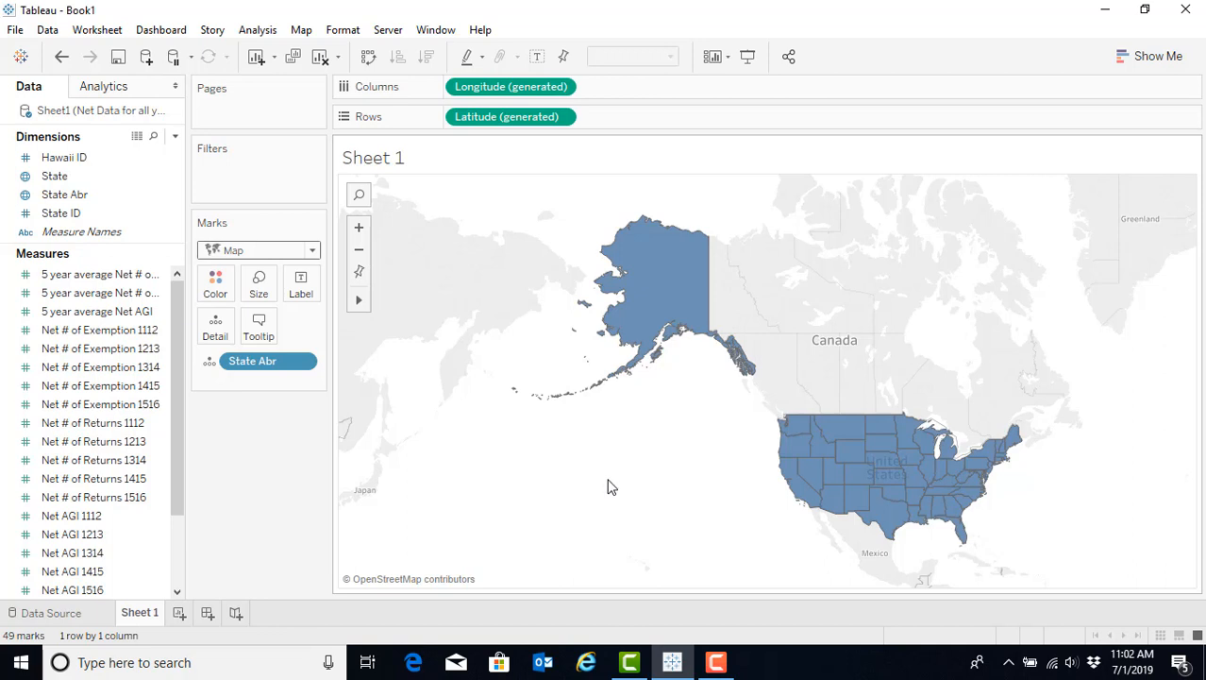
Color the states by 5 year average Net # of Exemptions, legend -1,053 to 599
{"action": "left_click", "coordinate": [100, 292]}
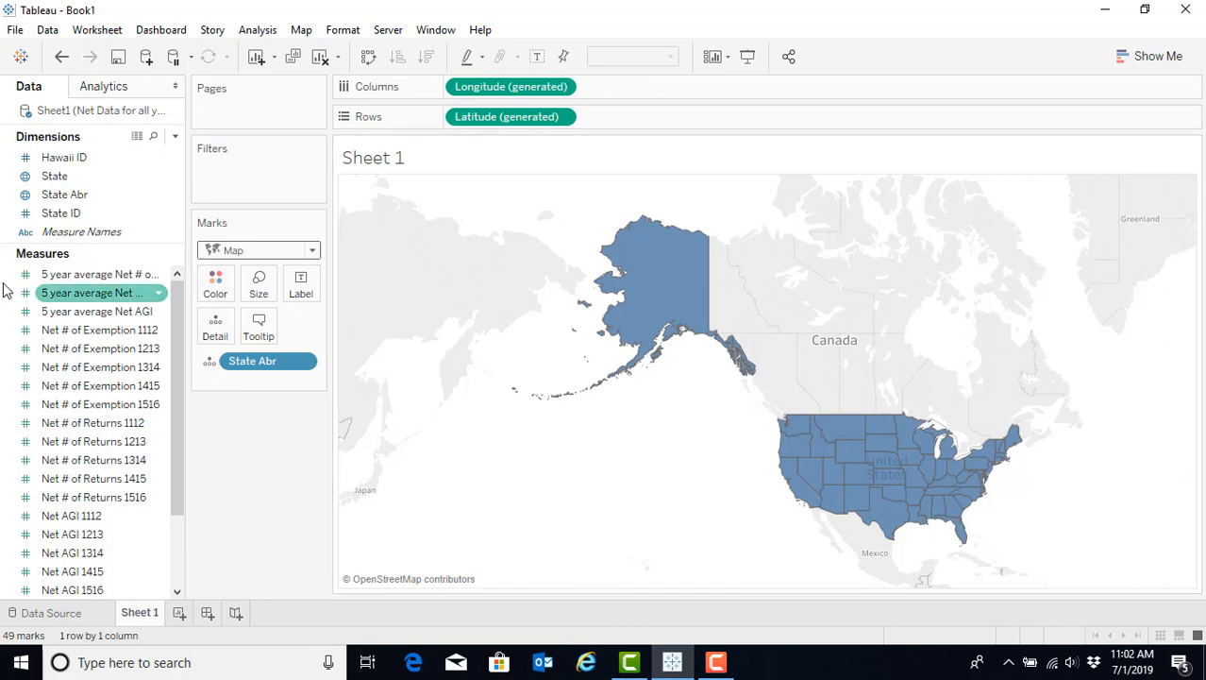
{"action": "left_click", "coordinate": [94, 274]}
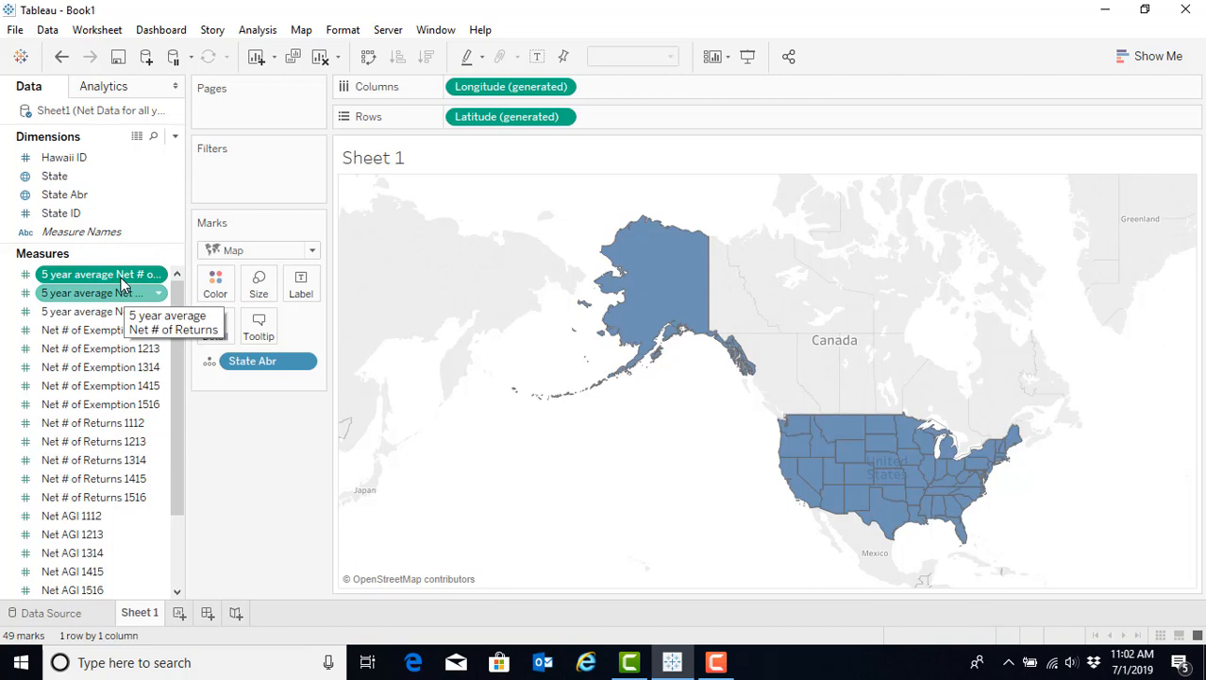
{"action": "left_click", "coordinate": [102, 274]}
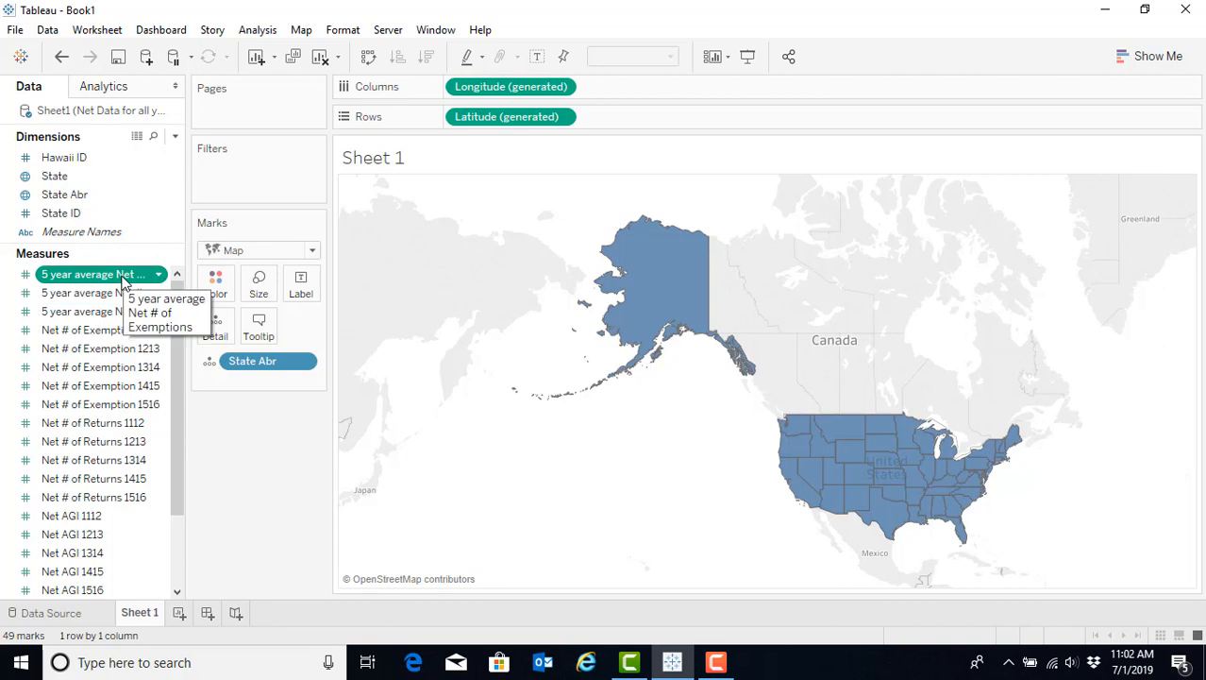
{"action": "mouse_move", "coordinate": [121, 281]}
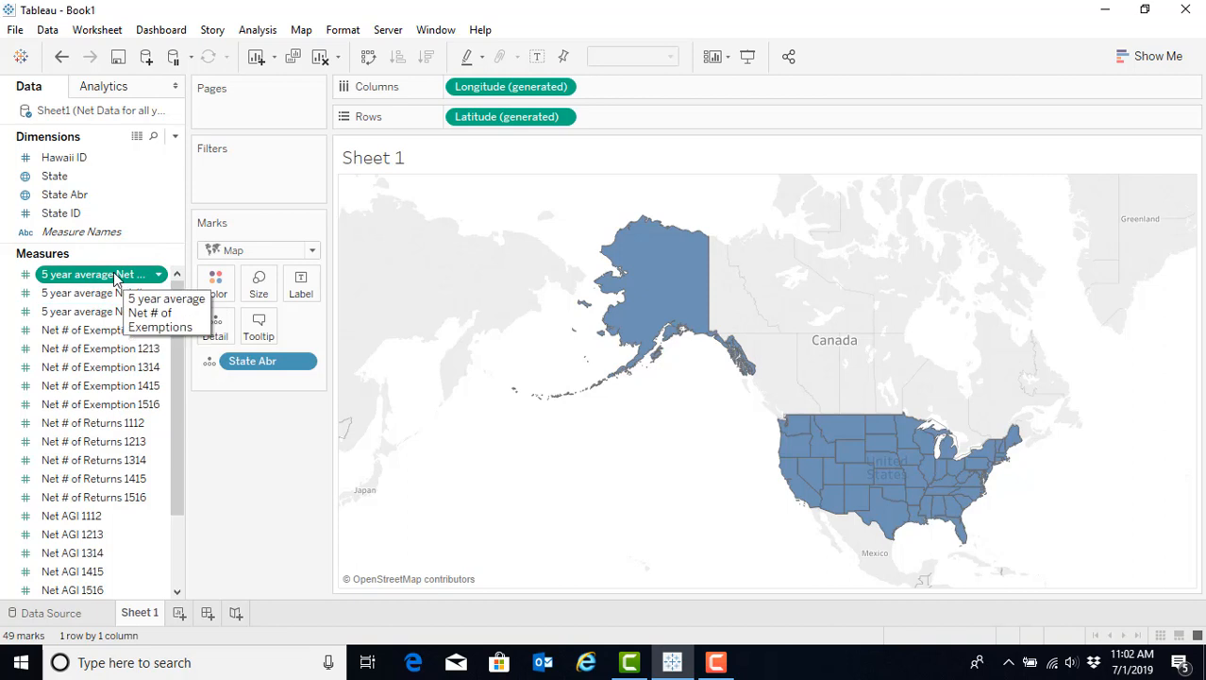
{"action": "left_click", "coordinate": [90, 274]}
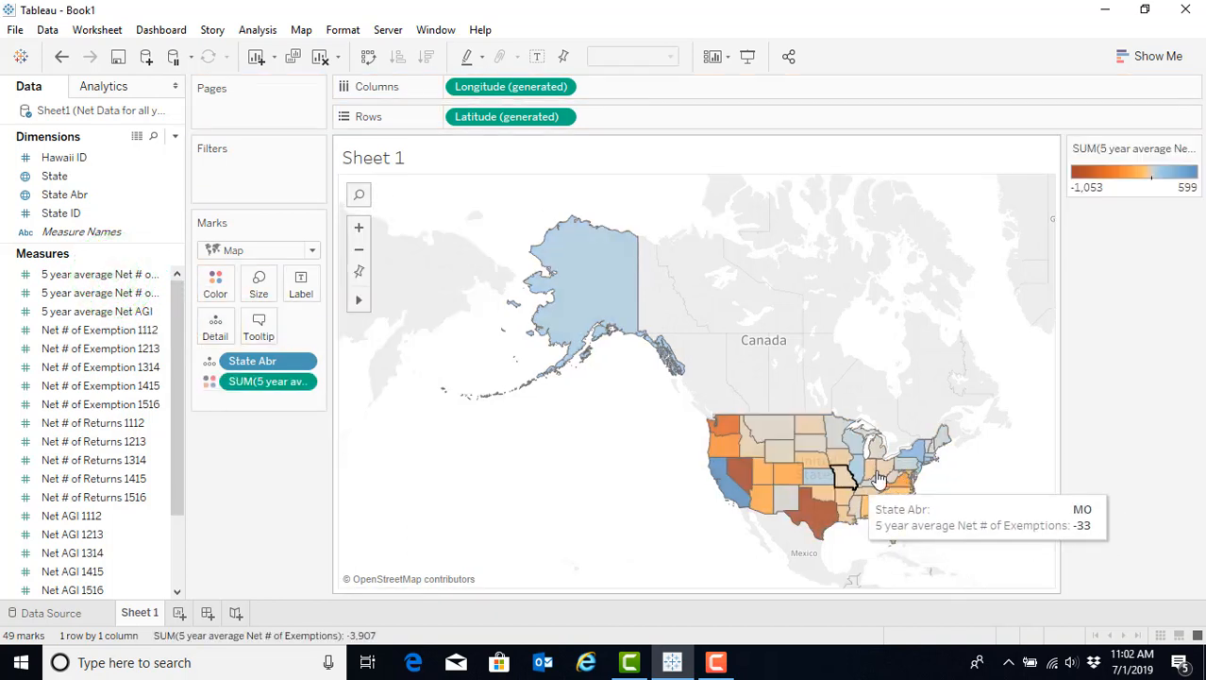
{"action": "mouse_move", "coordinate": [891, 517]}
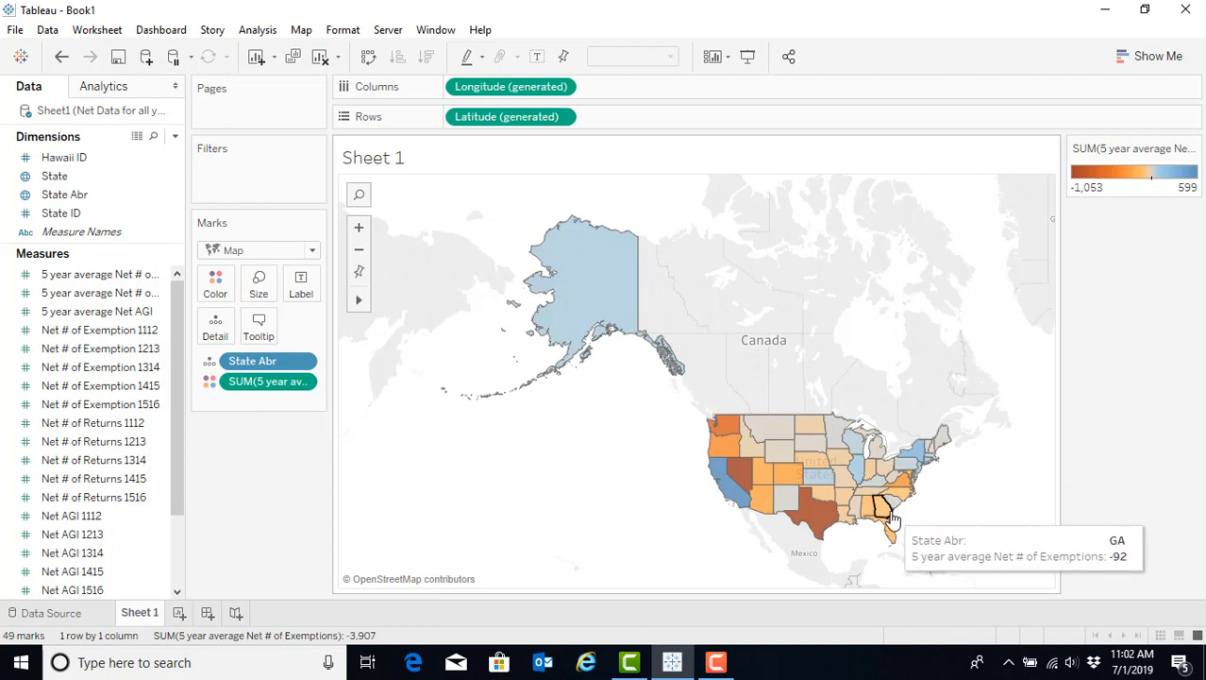
{"action": "mouse_move", "coordinate": [815, 519]}
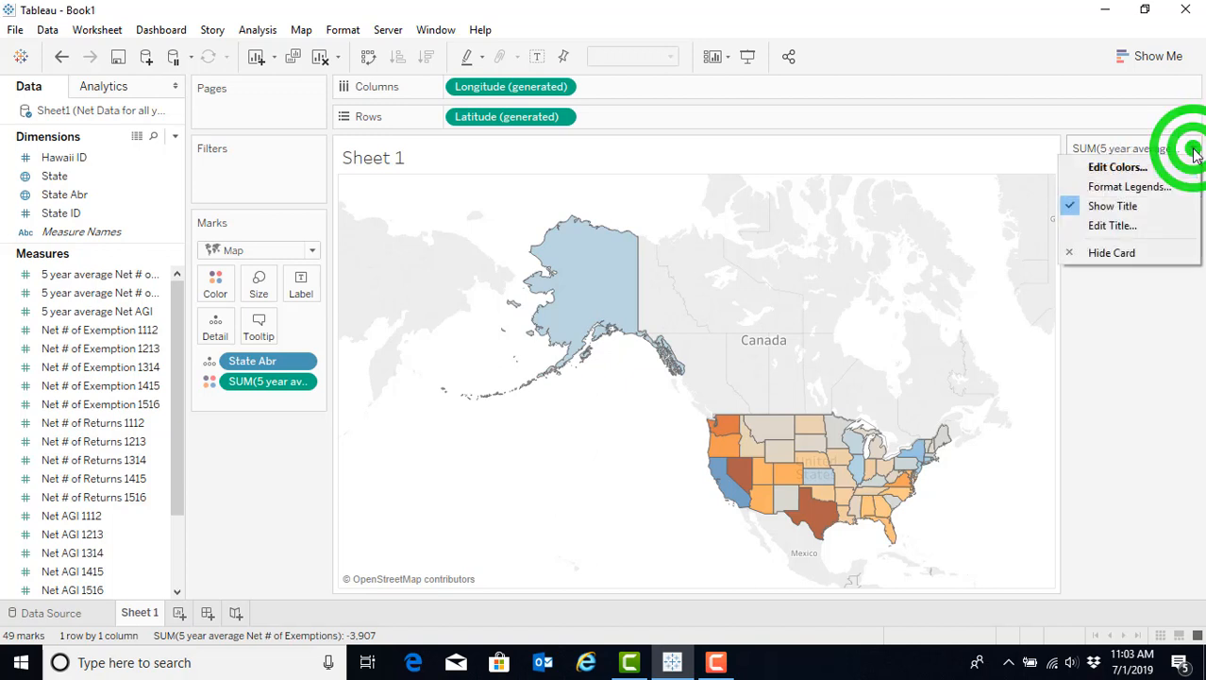
Set a five-step Red-Blue-White Diverging palette using the full color range, legend -1,397 to 599
{"action": "left_click", "coordinate": [1117, 166]}
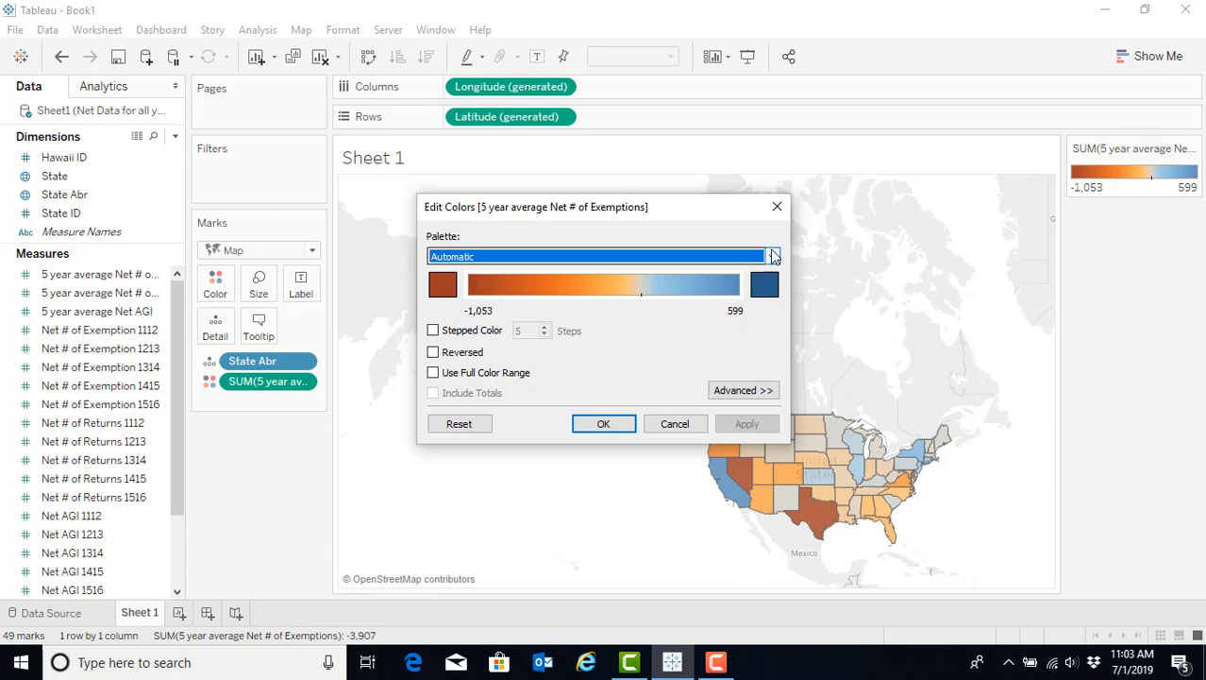
{"action": "left_click", "coordinate": [770, 257]}
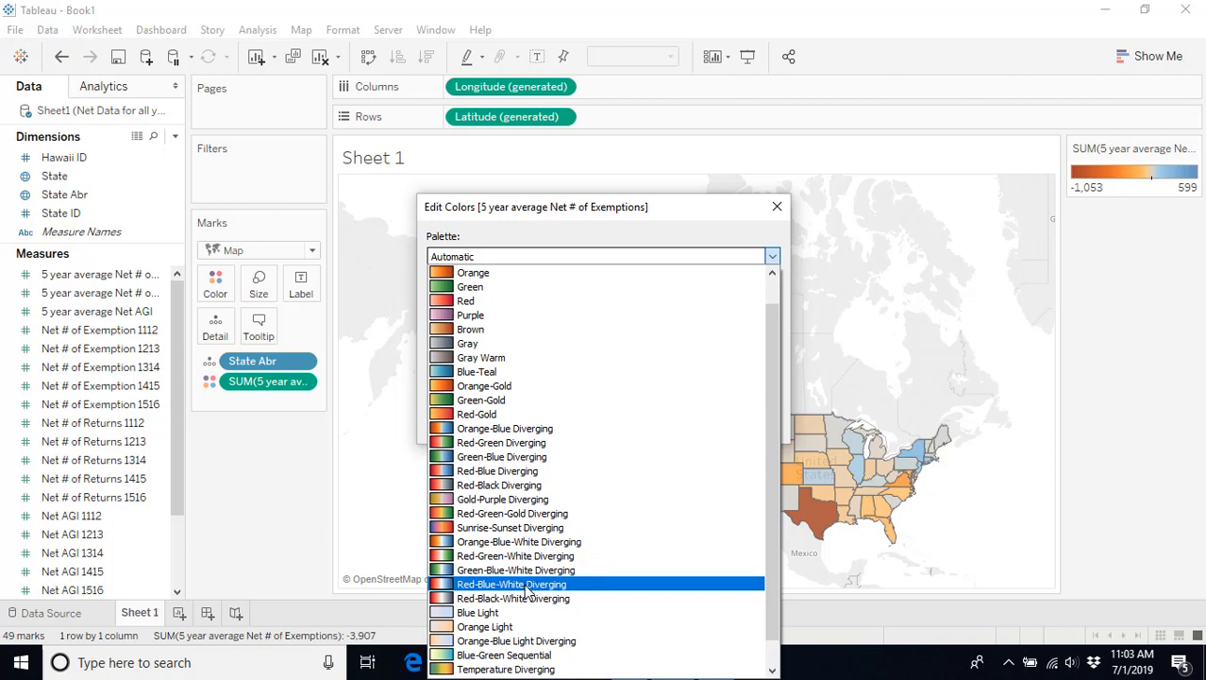
{"action": "left_click", "coordinate": [512, 583]}
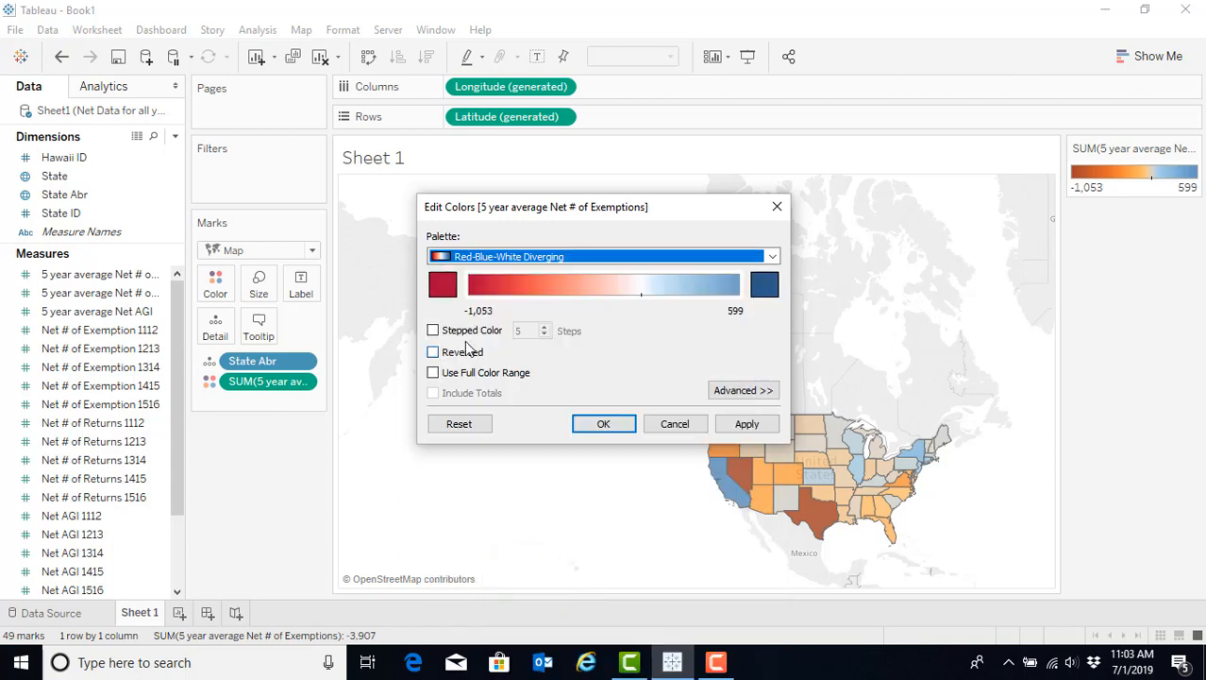
{"action": "left_click", "coordinate": [434, 328]}
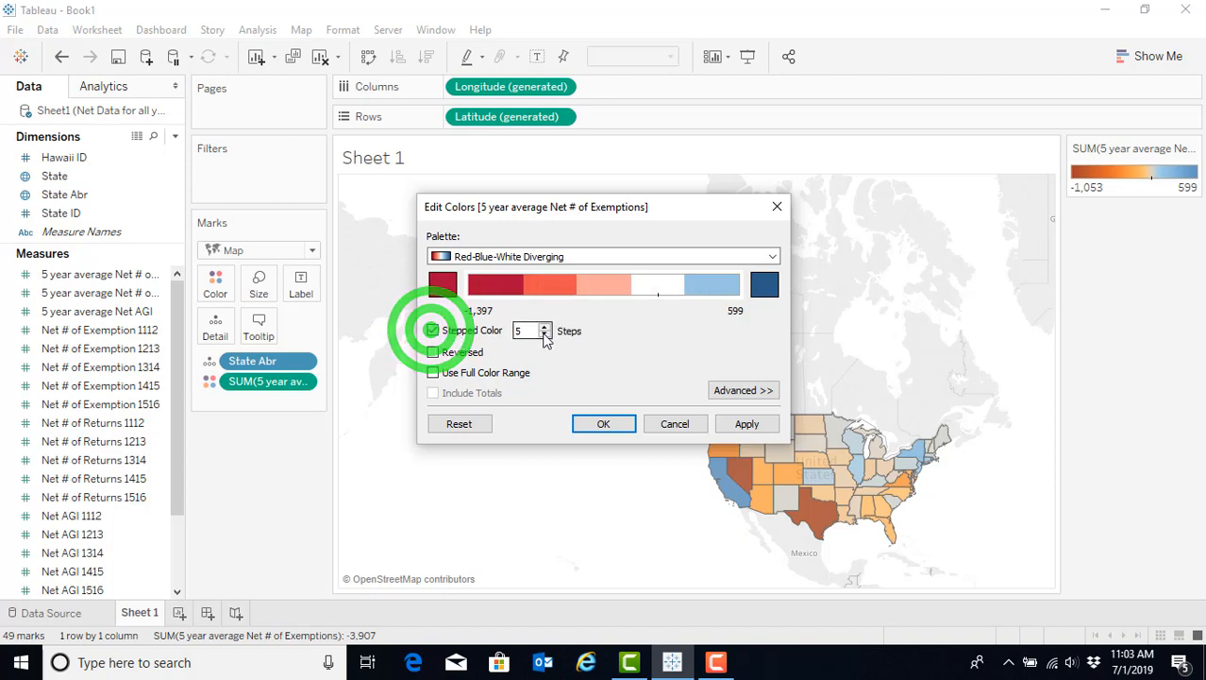
{"action": "left_click", "coordinate": [435, 328]}
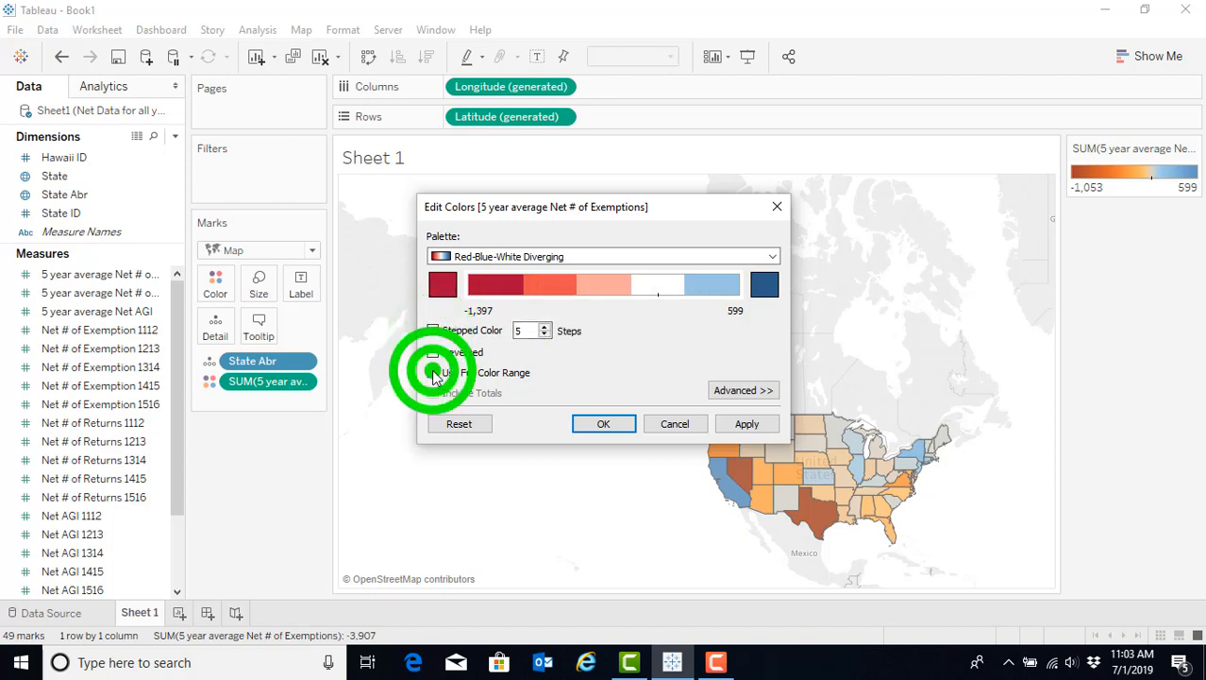
{"action": "left_click", "coordinate": [434, 329]}
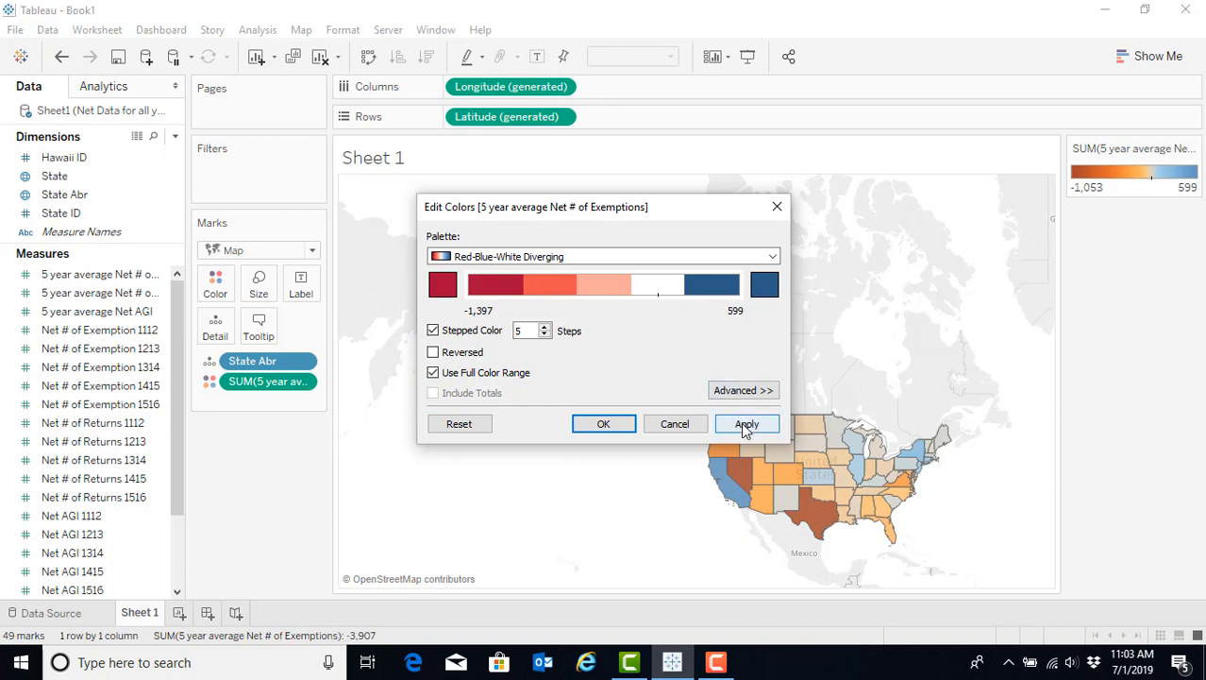
{"action": "left_click", "coordinate": [748, 423]}
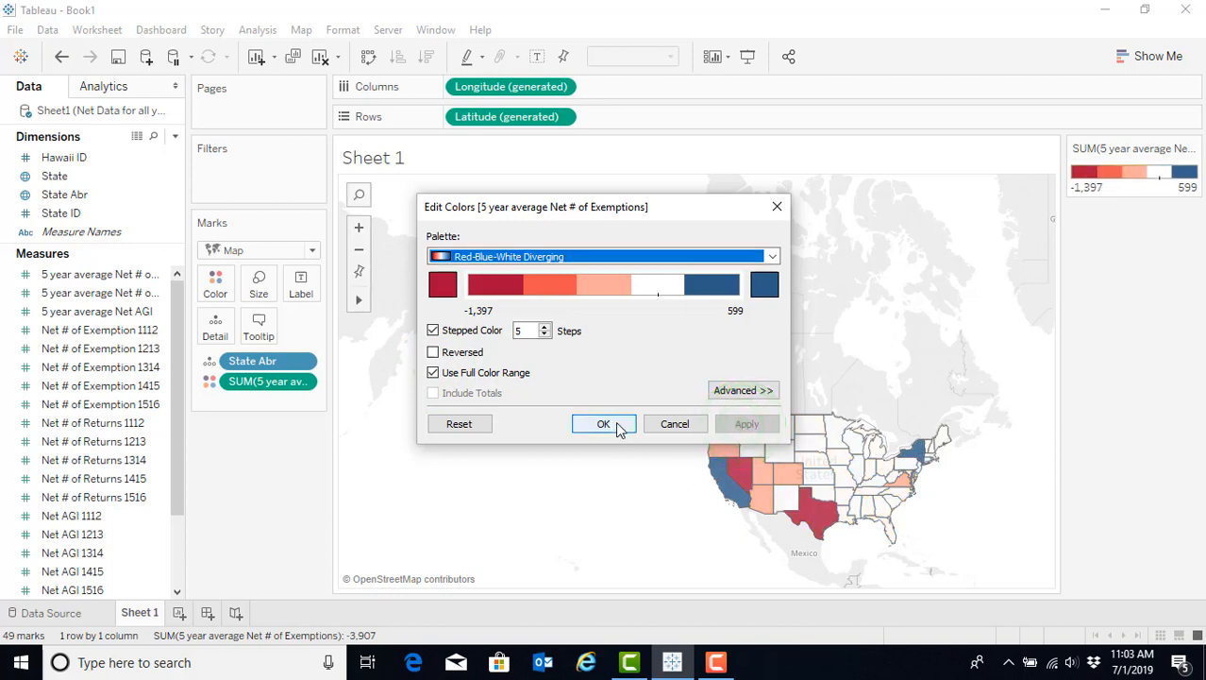
{"action": "left_click", "coordinate": [604, 423]}
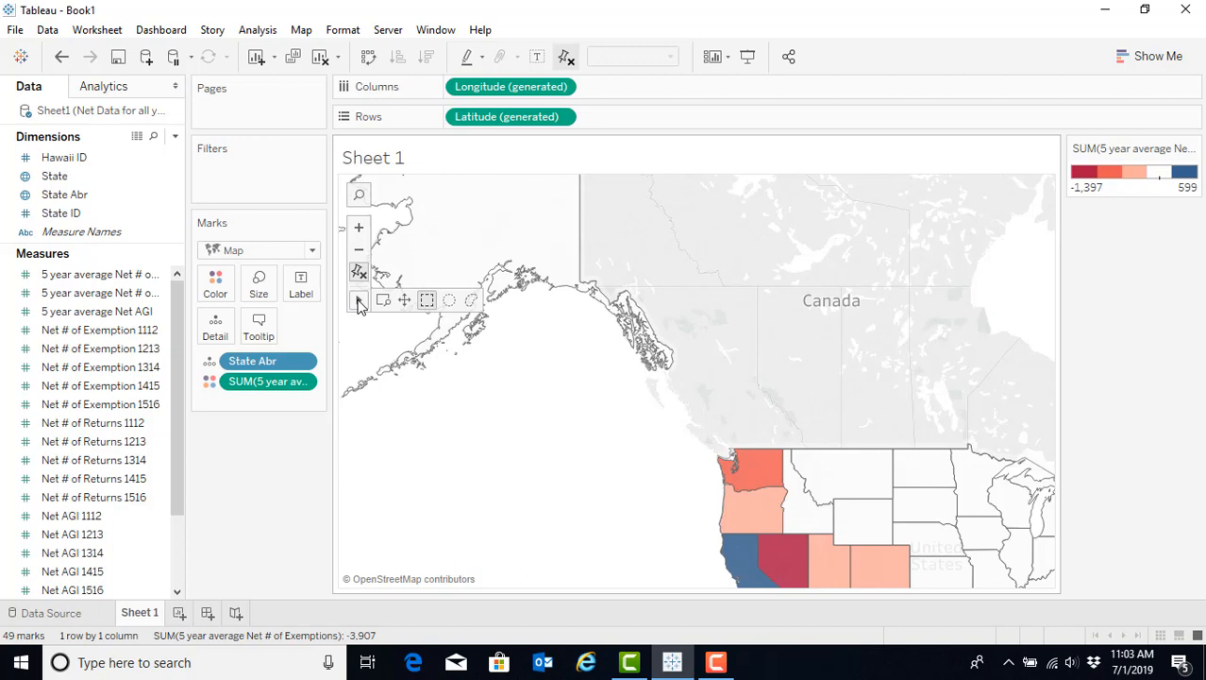
{"action": "mouse_move", "coordinate": [406, 302]}
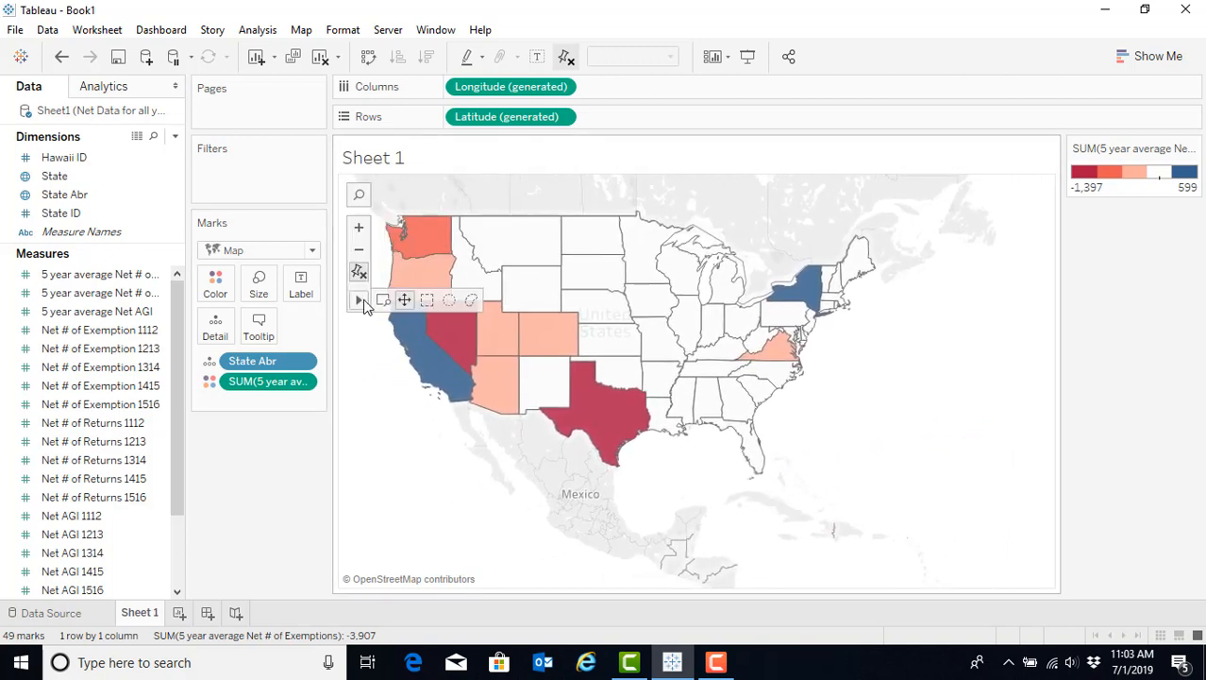
{"action": "mouse_move", "coordinate": [383, 298]}
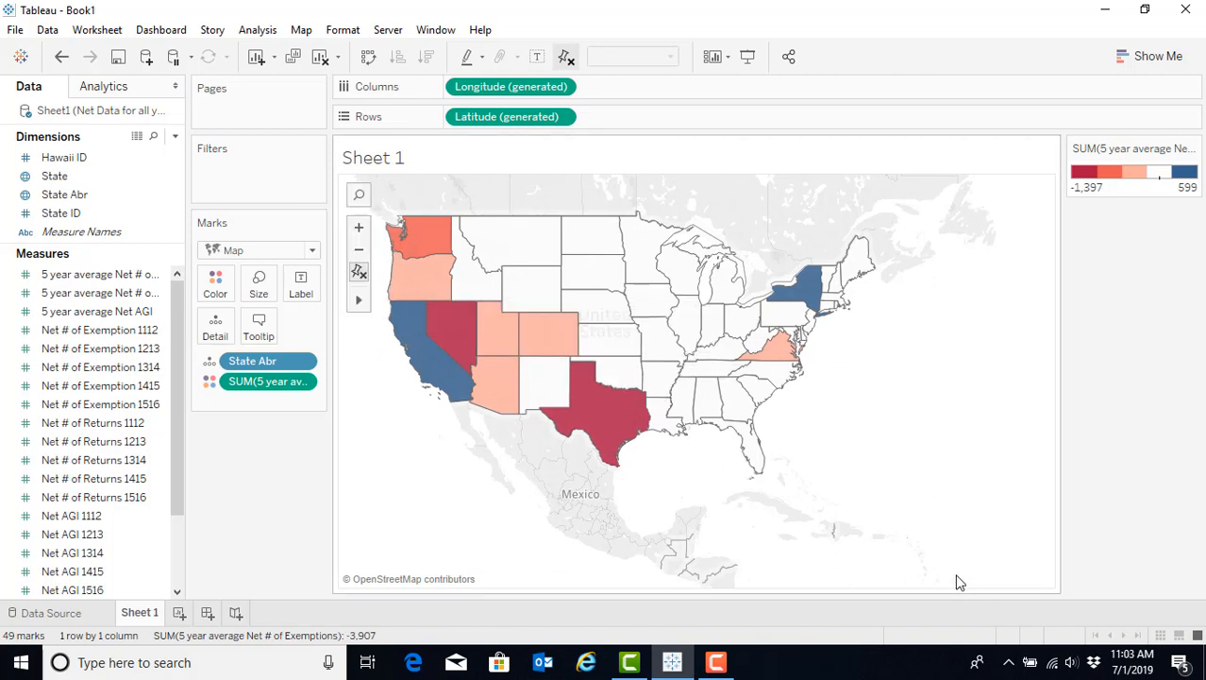
Pan the map back out to show the whole contiguous US with the red-blue shading
{"action": "left_click", "coordinate": [415, 455]}
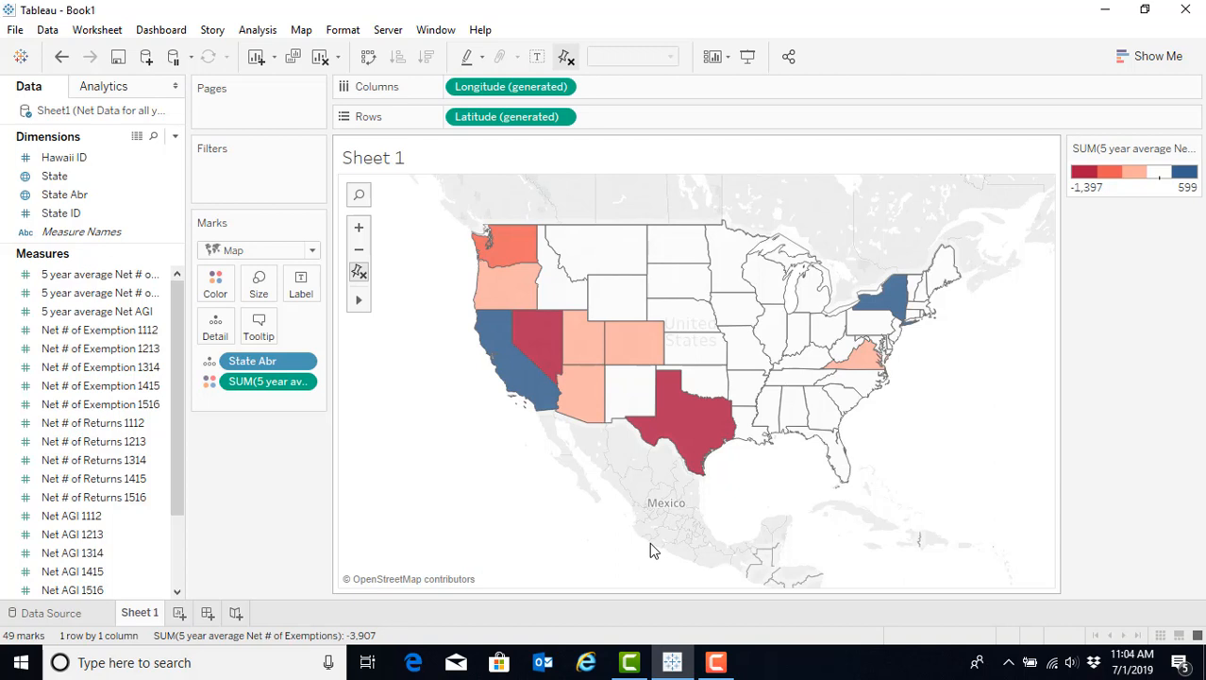
{"action": "mouse_move", "coordinate": [884, 302]}
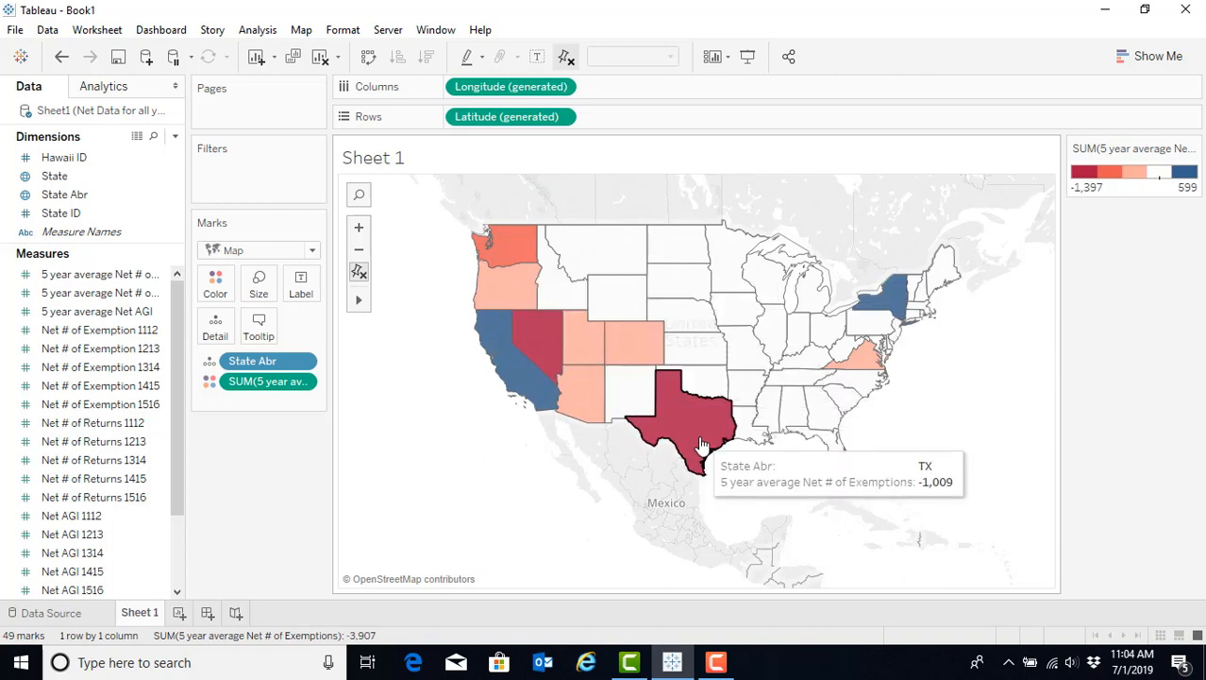
{"action": "mouse_move", "coordinate": [615, 283]}
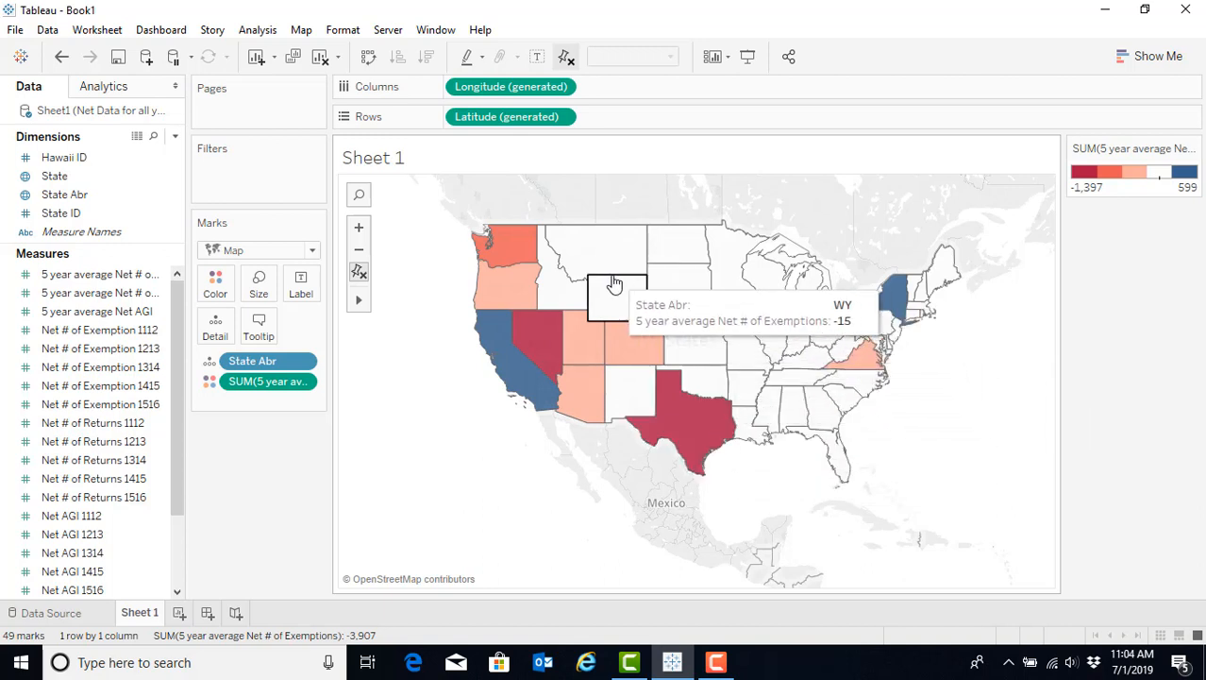
{"action": "mouse_move", "coordinate": [789, 419]}
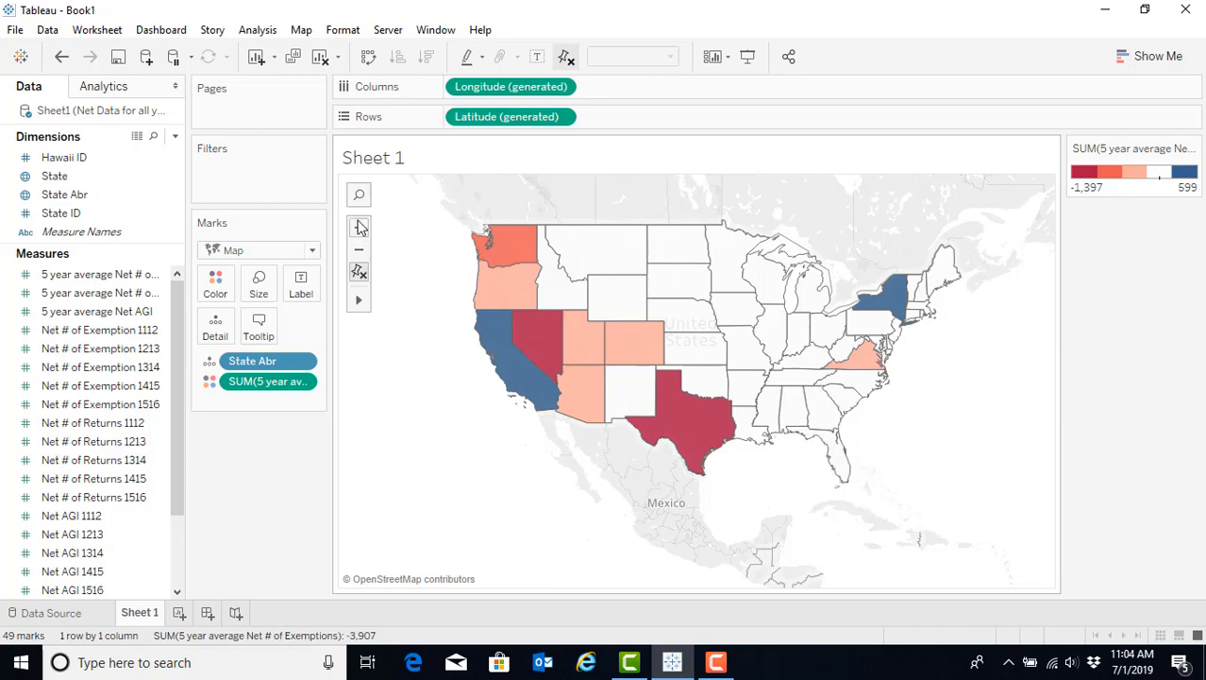
Zoom the map in on the southwestern states and add State to the marks' Detail
{"action": "left_click", "coordinate": [359, 226]}
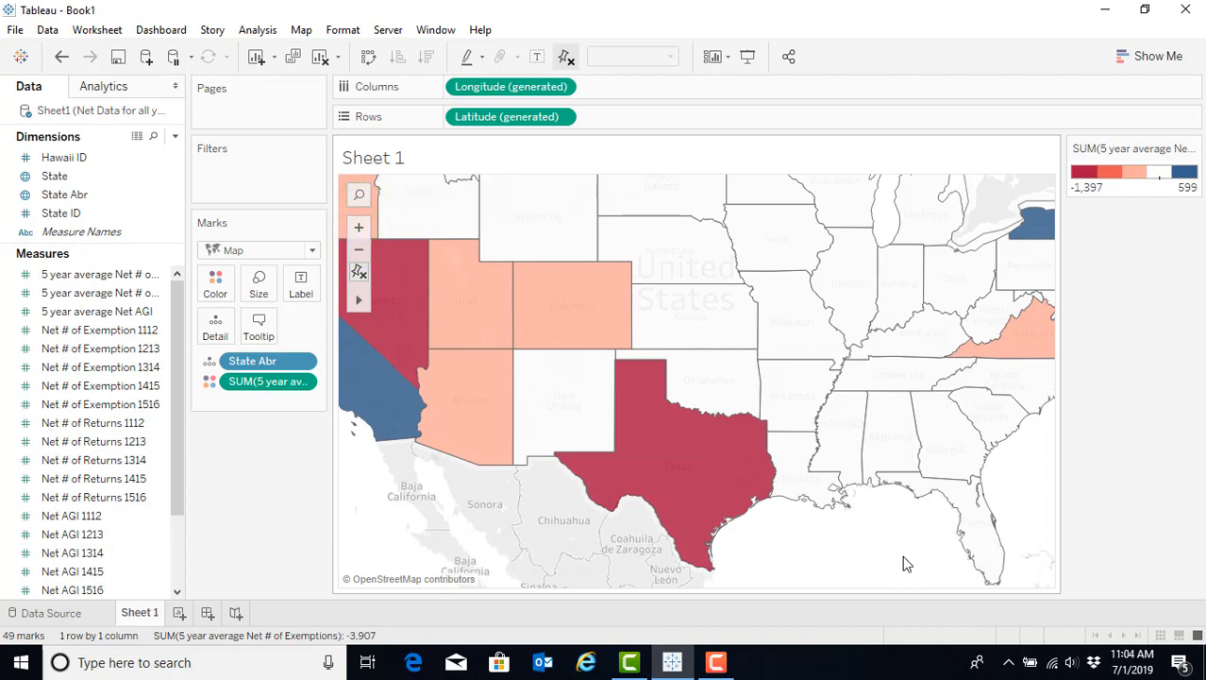
{"action": "mouse_move", "coordinate": [581, 557]}
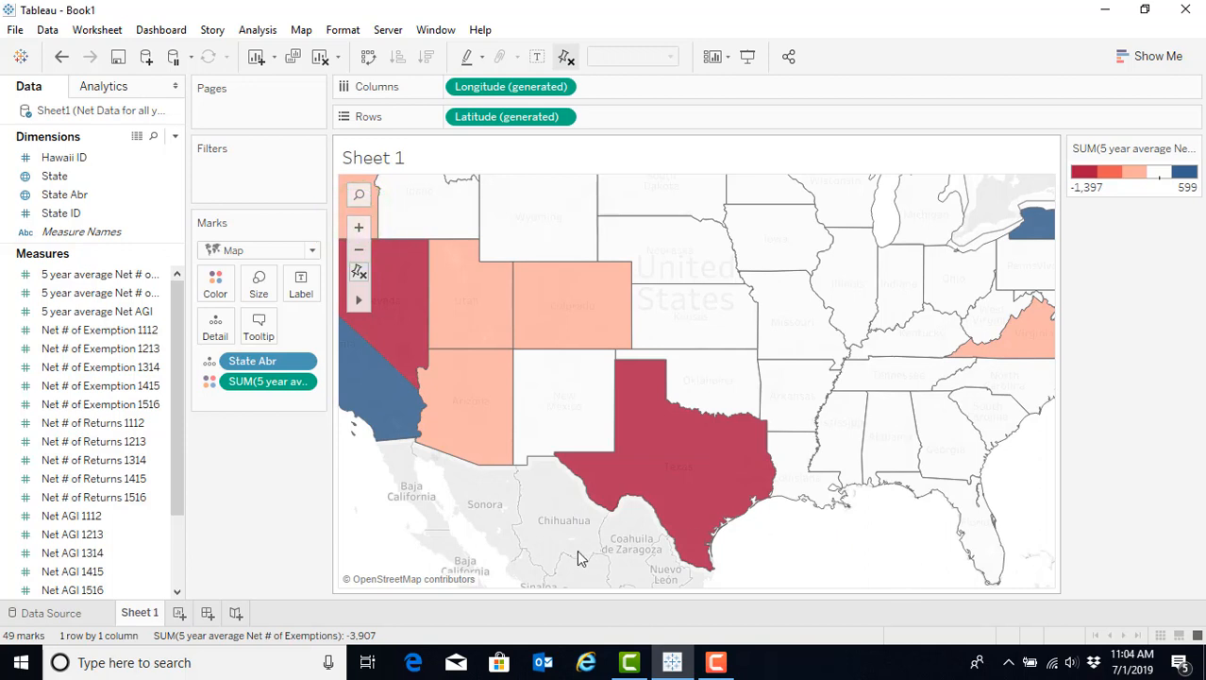
{"action": "left_click", "coordinate": [53, 176]}
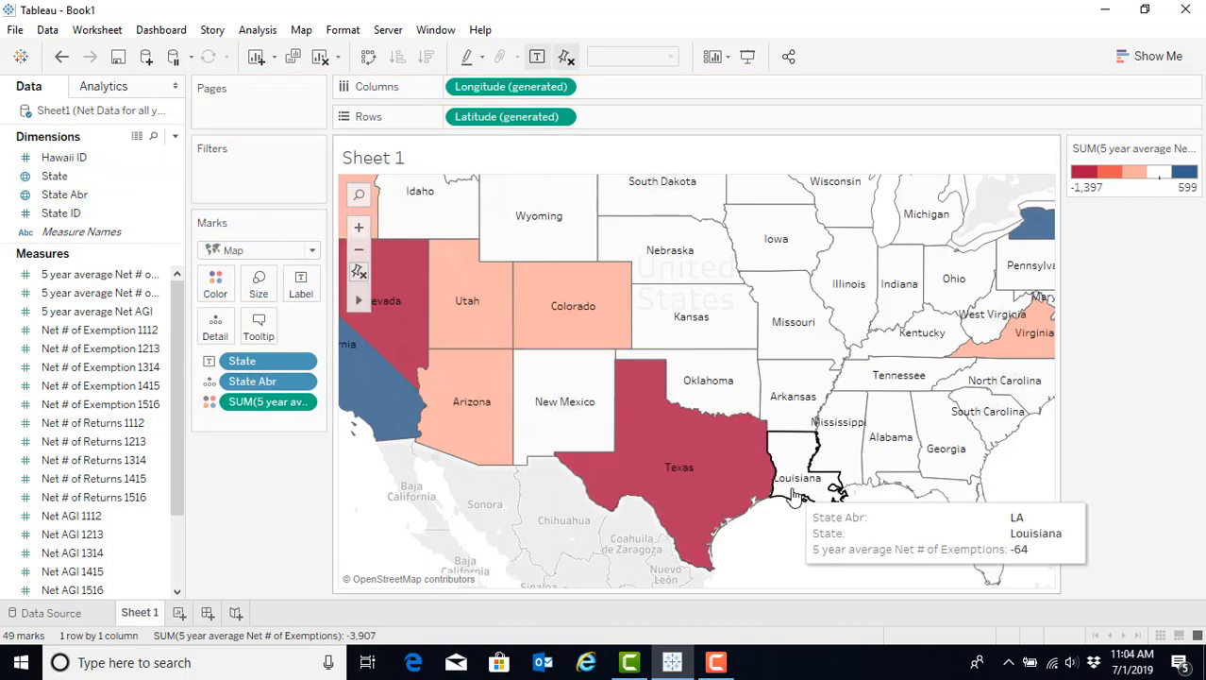
{"action": "mouse_move", "coordinate": [411, 436]}
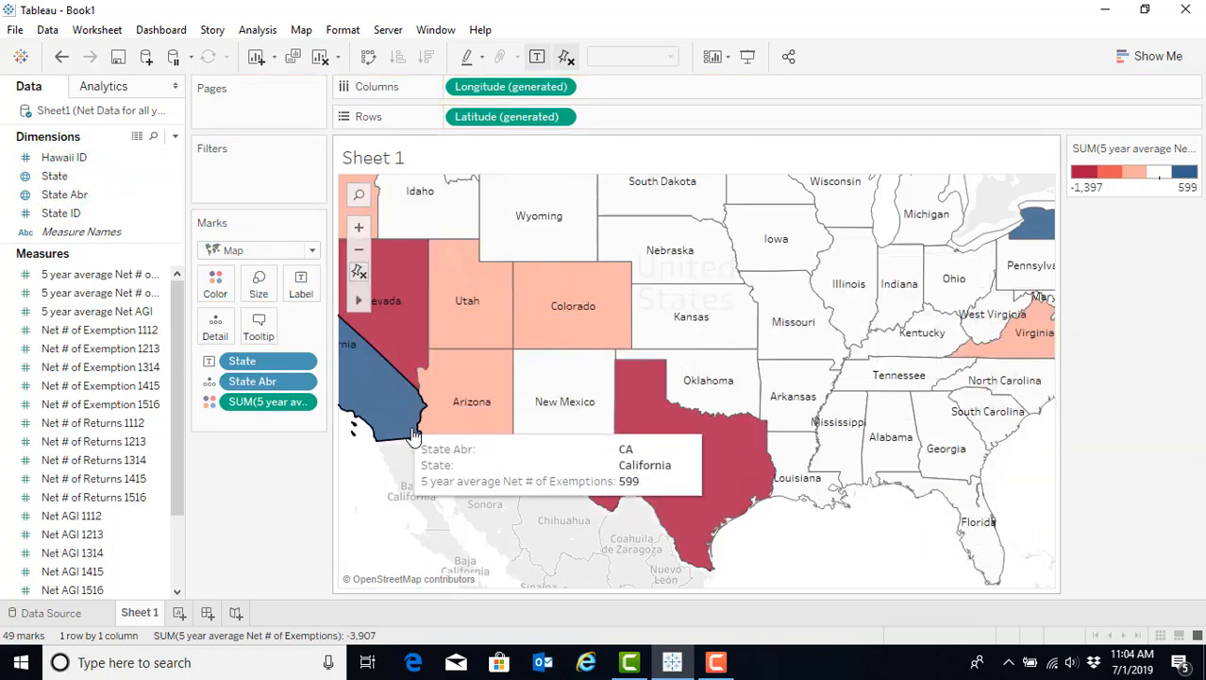
{"action": "mouse_move", "coordinate": [765, 589]}
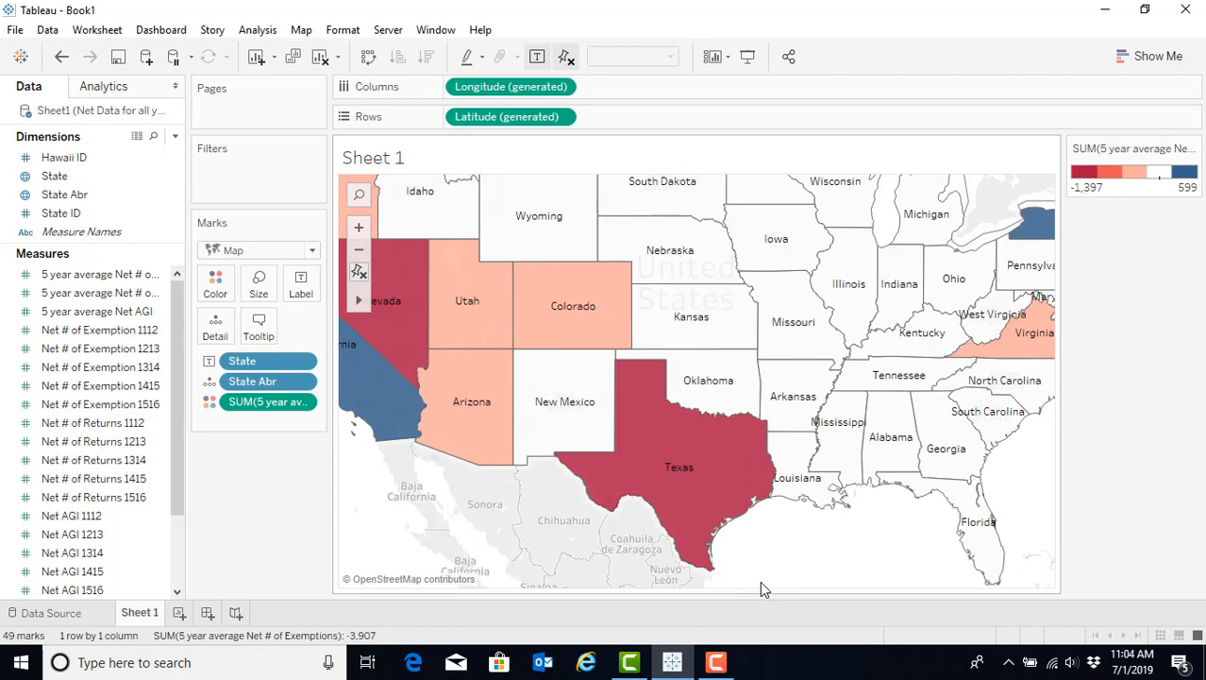
{"action": "mouse_move", "coordinate": [815, 570]}
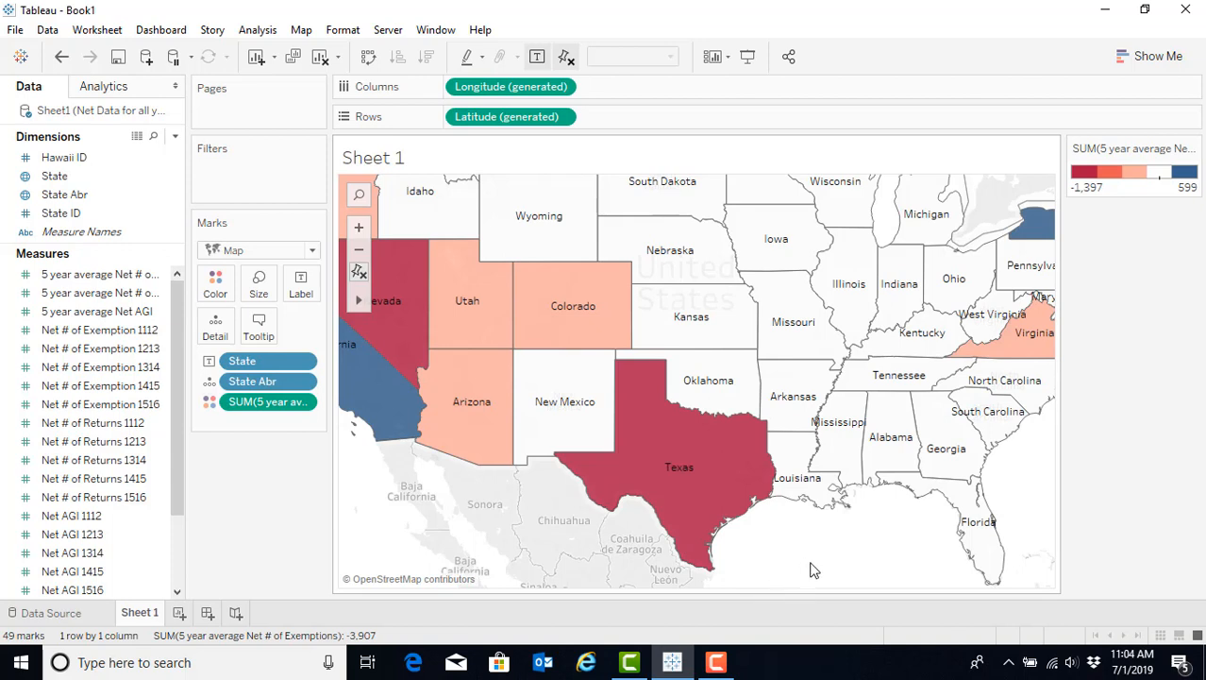
{"action": "mouse_move", "coordinate": [820, 564]}
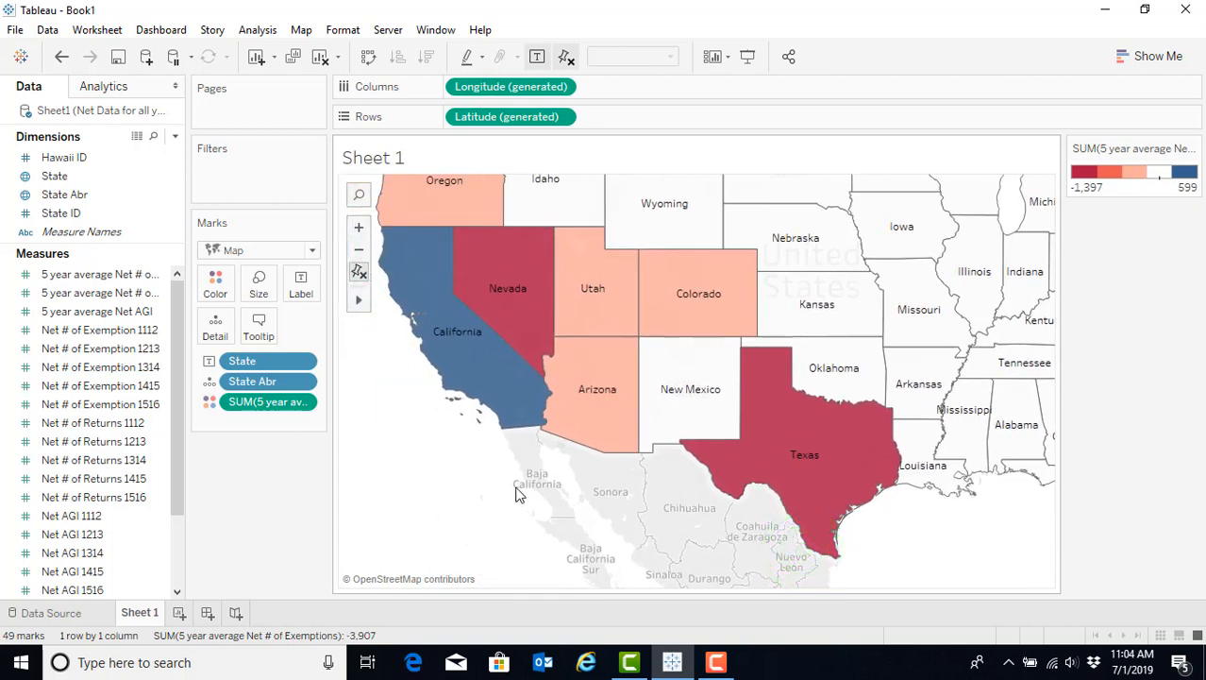
{"action": "mouse_move", "coordinate": [499, 503]}
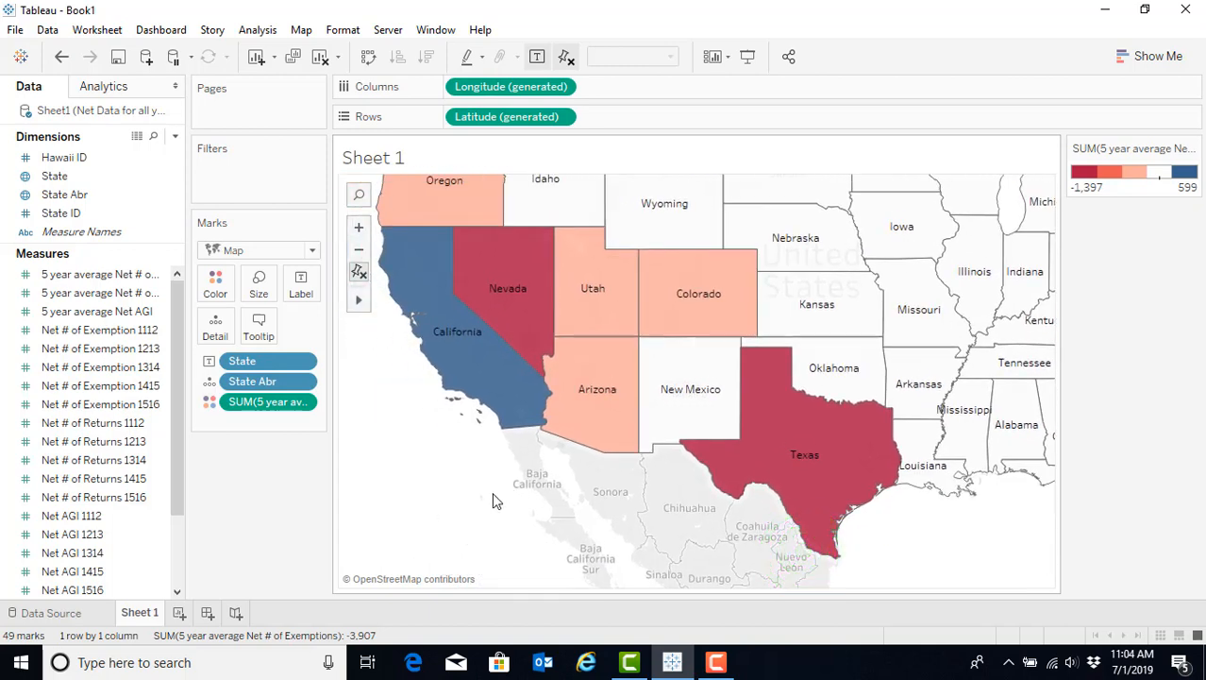
{"action": "mouse_move", "coordinate": [846, 341]}
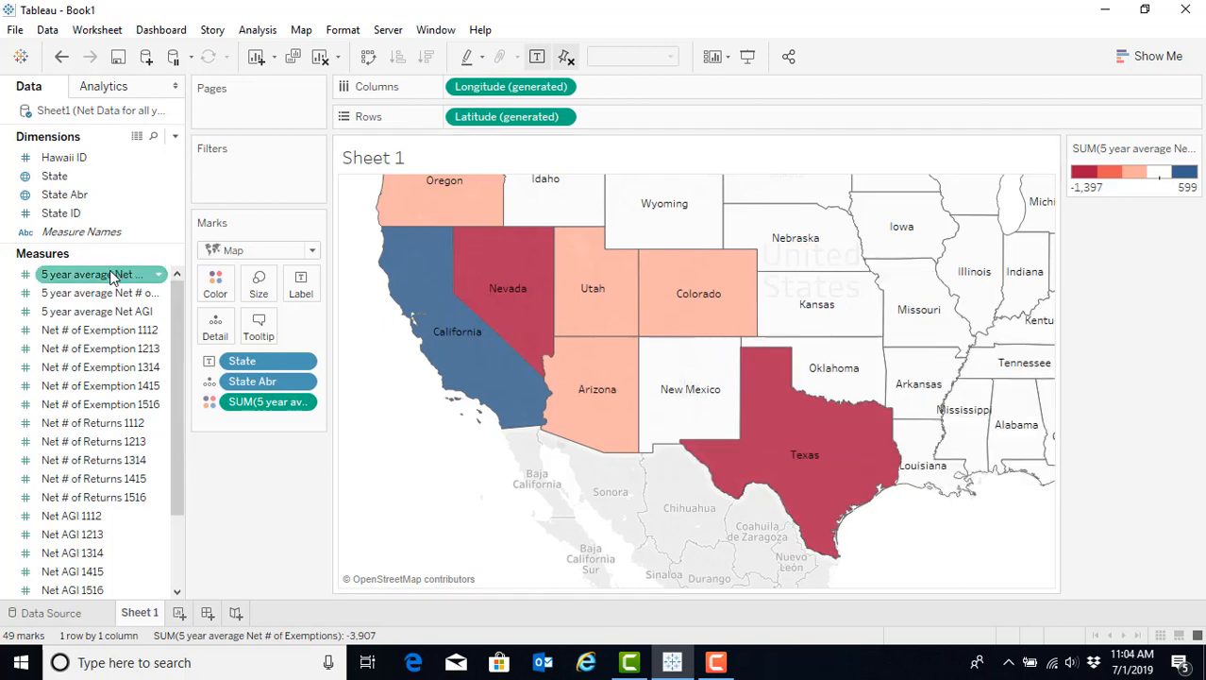
{"action": "mouse_move", "coordinate": [100, 293]}
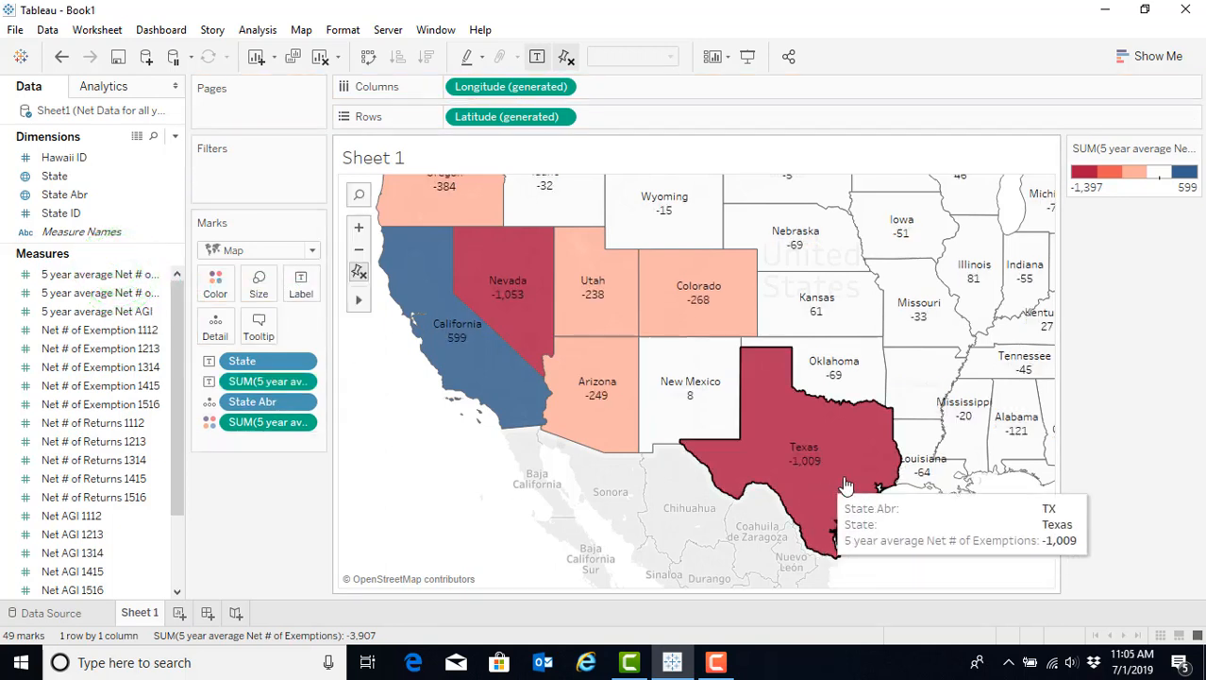
{"action": "mouse_move", "coordinate": [999, 451]}
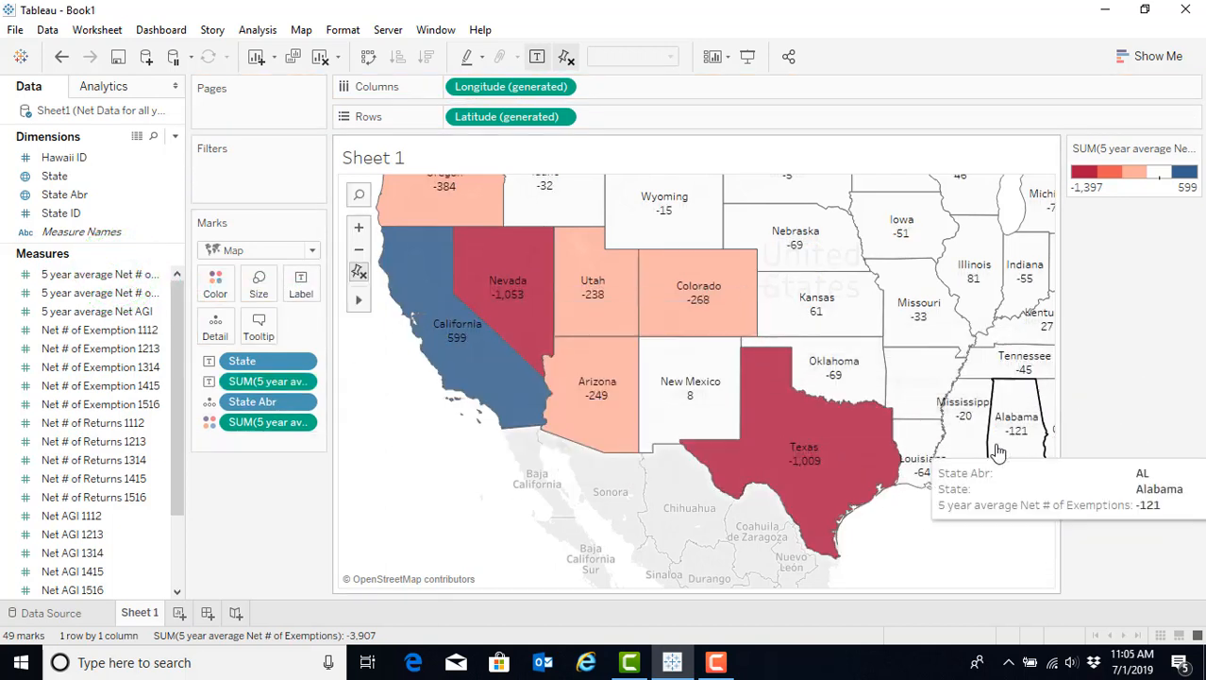
{"action": "mouse_move", "coordinate": [933, 544]}
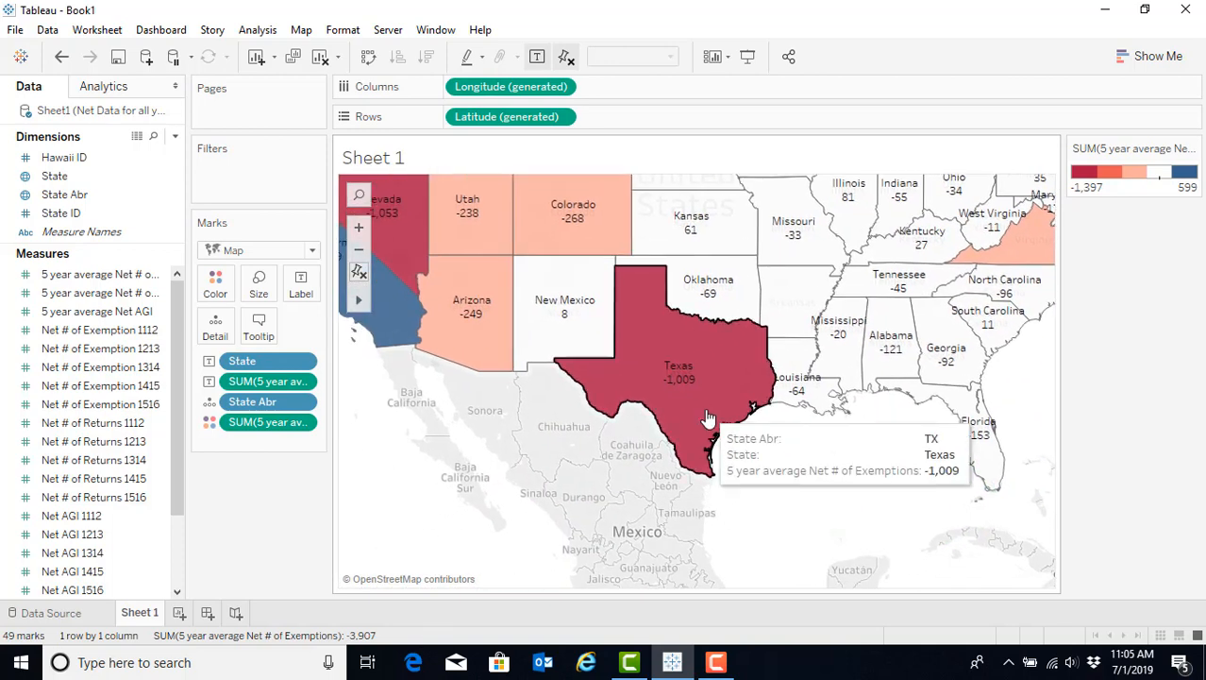
{"action": "mouse_move", "coordinate": [502, 508]}
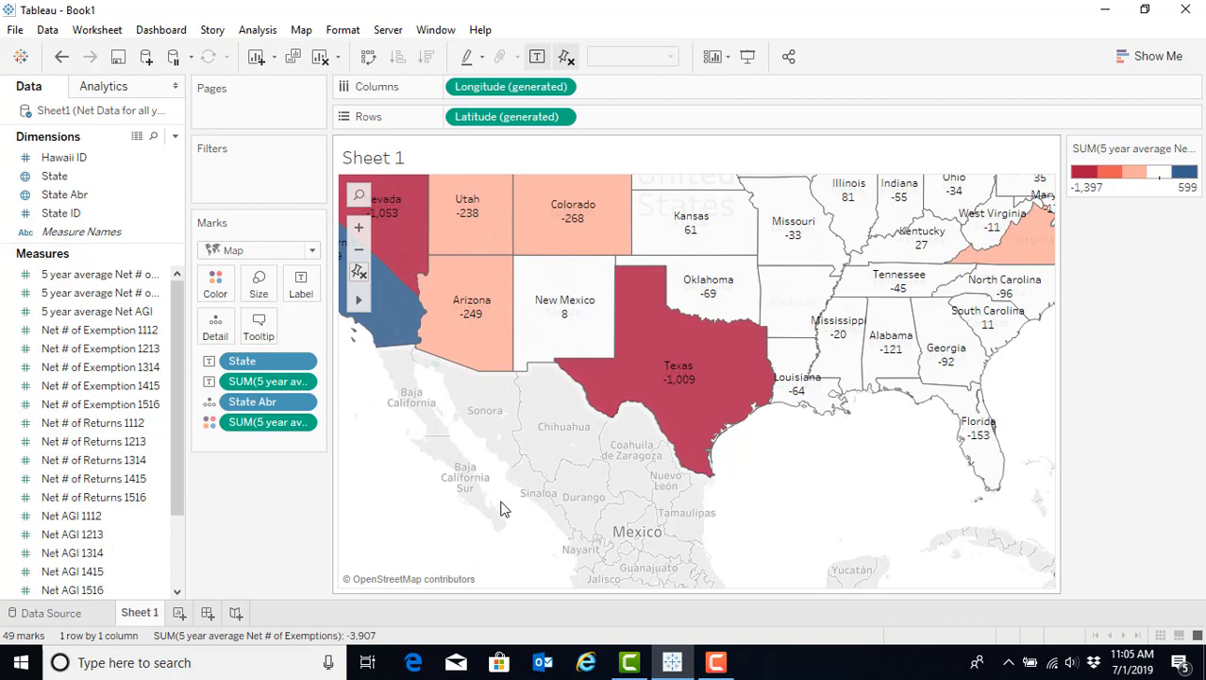
{"action": "mouse_move", "coordinate": [476, 491]}
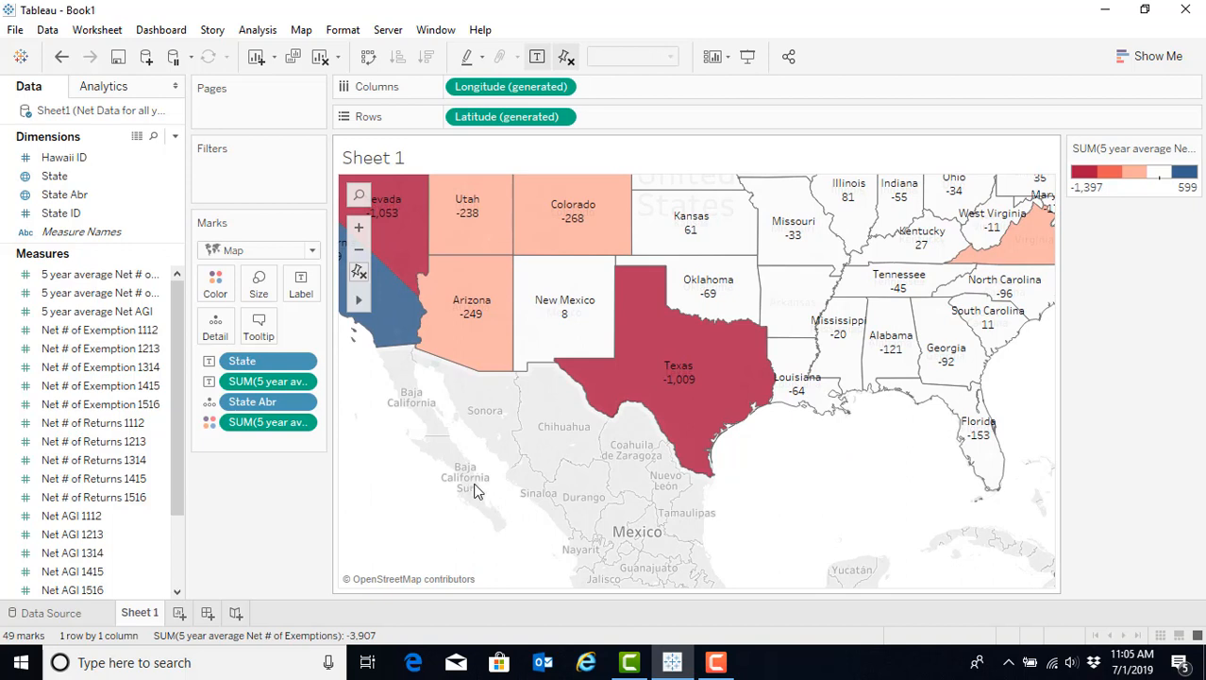
Pick up the net AGI measure to add to each state's label
{"action": "left_click", "coordinate": [90, 312]}
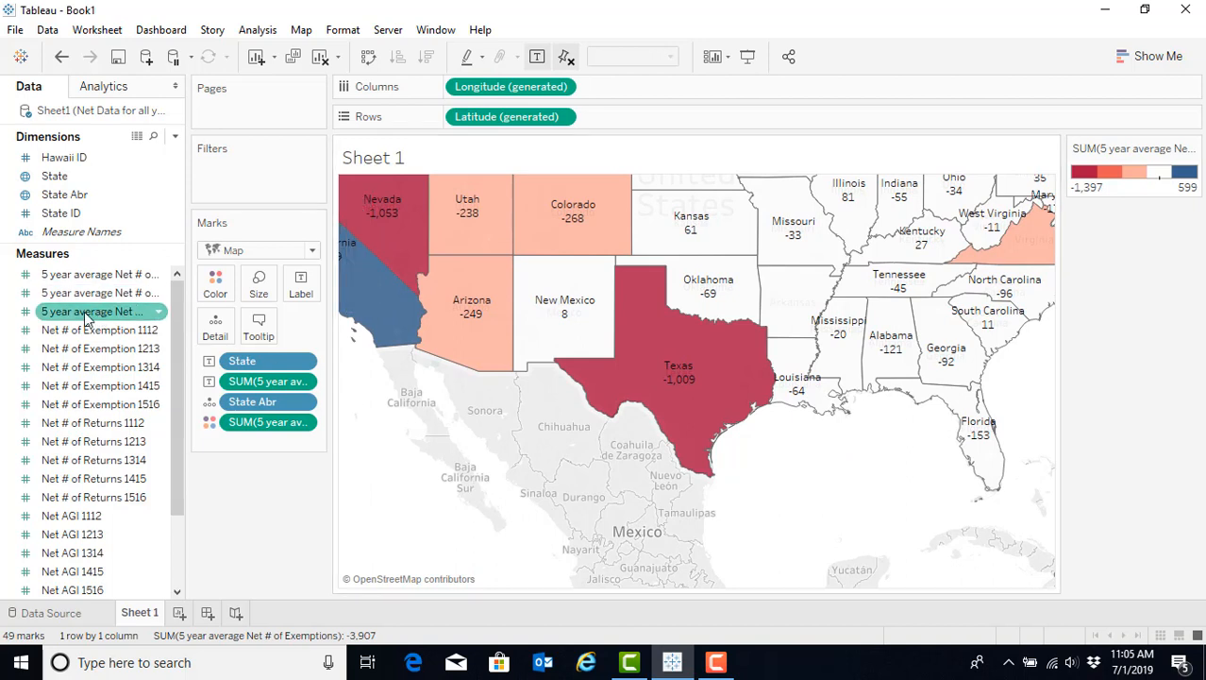
{"action": "mouse_move", "coordinate": [91, 311]}
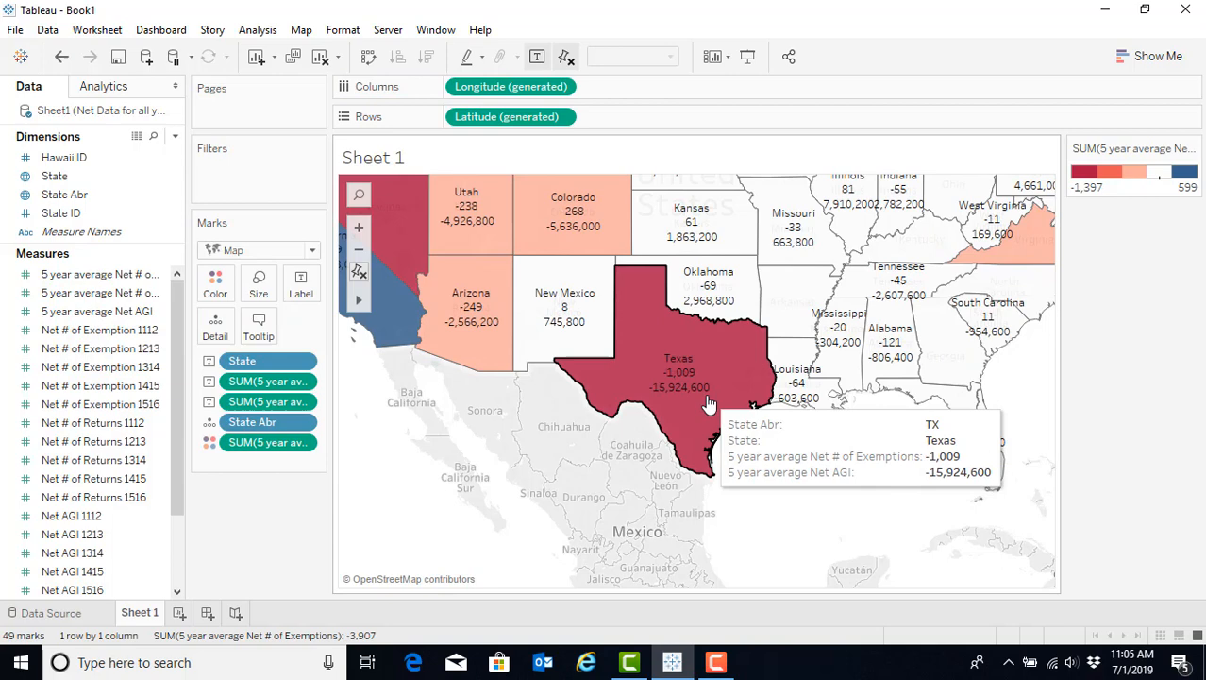
{"action": "mouse_move", "coordinate": [614, 391]}
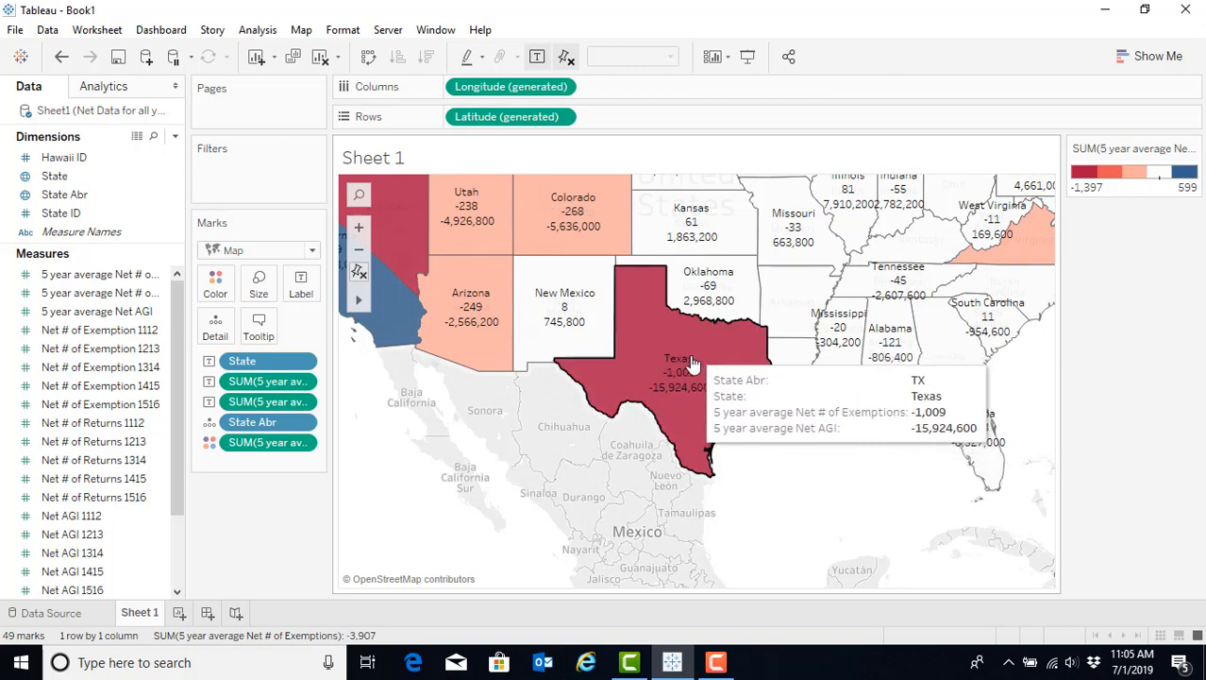
{"action": "mouse_move", "coordinate": [689, 370]}
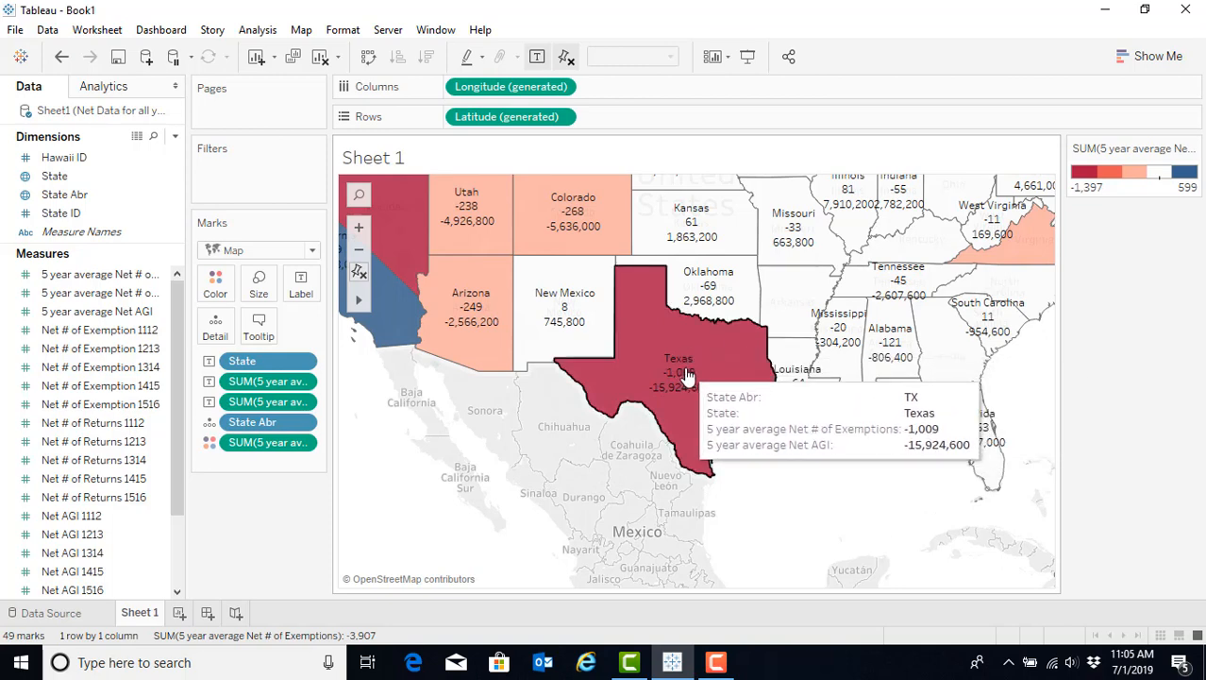
{"action": "mouse_move", "coordinate": [683, 390]}
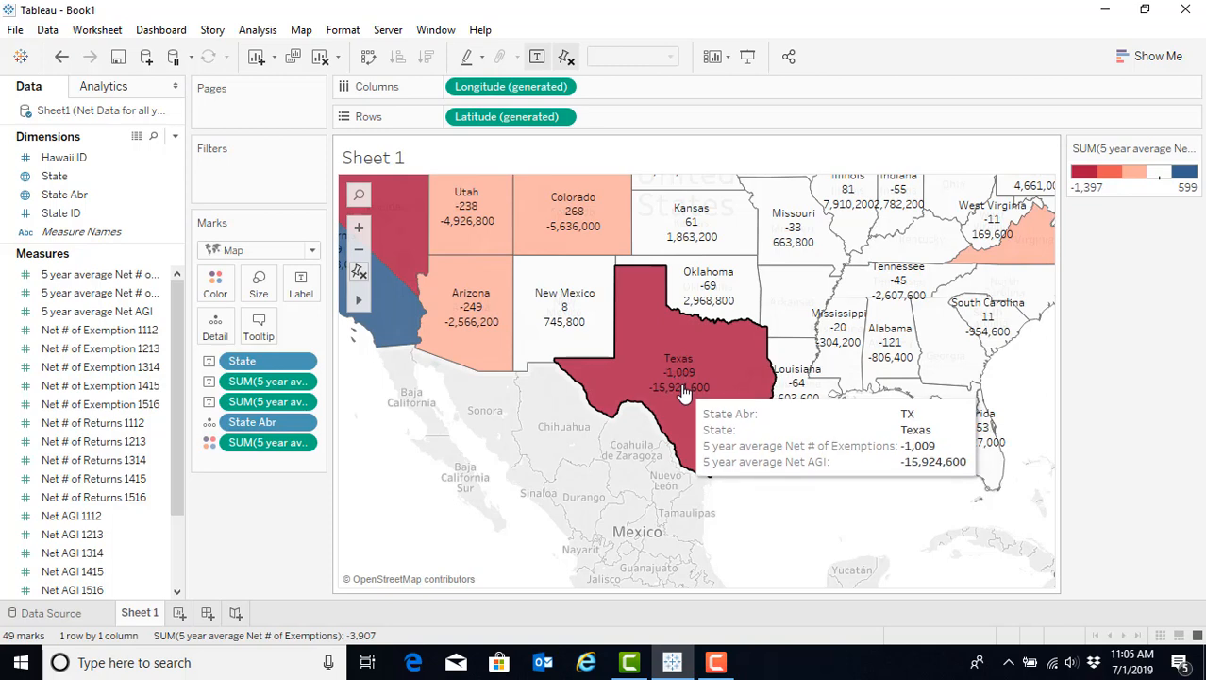
{"action": "mouse_move", "coordinate": [714, 343]}
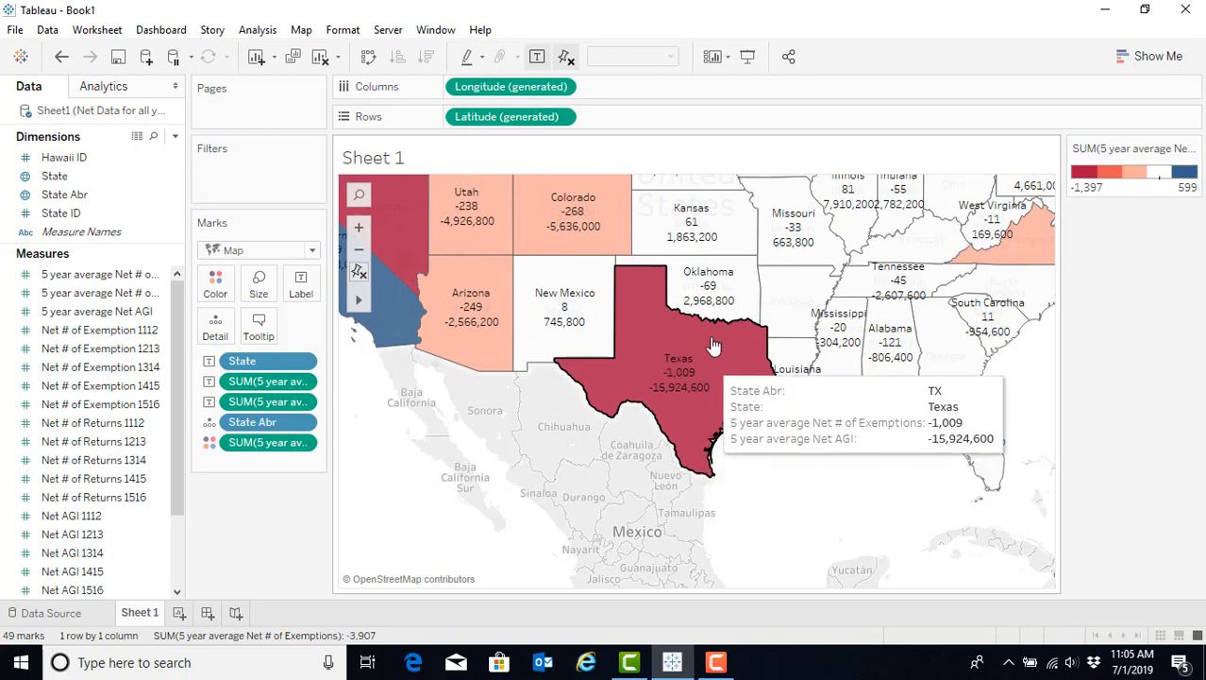
{"action": "mouse_move", "coordinate": [708, 302]}
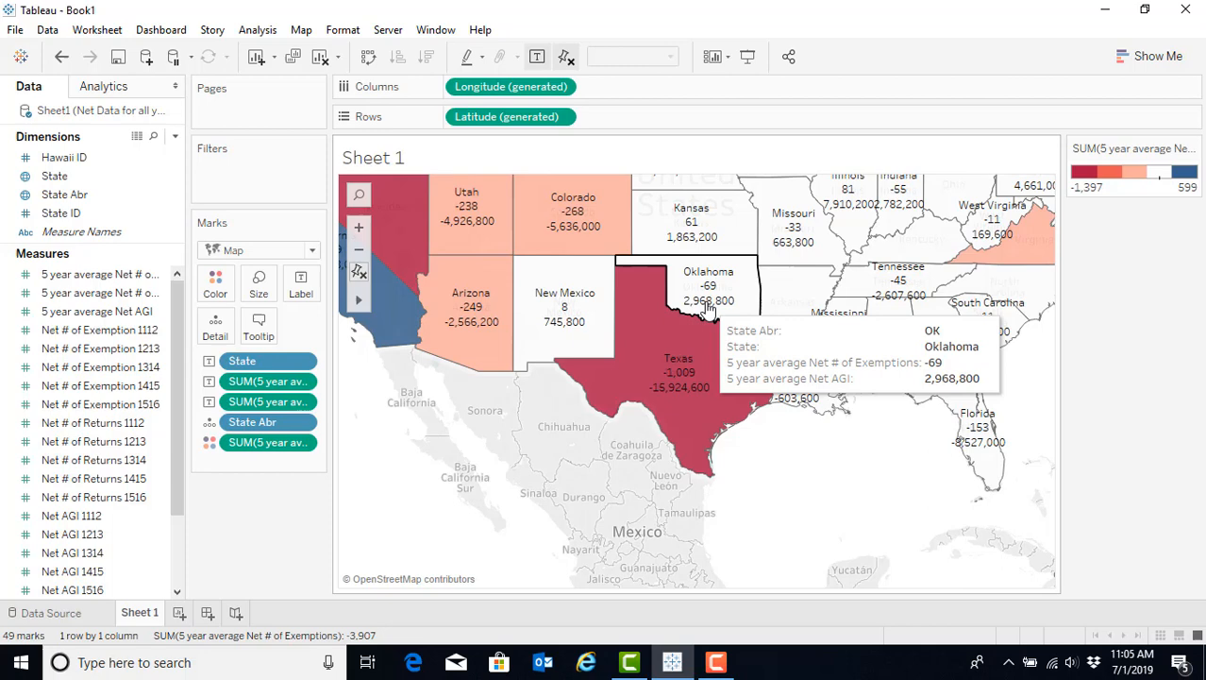